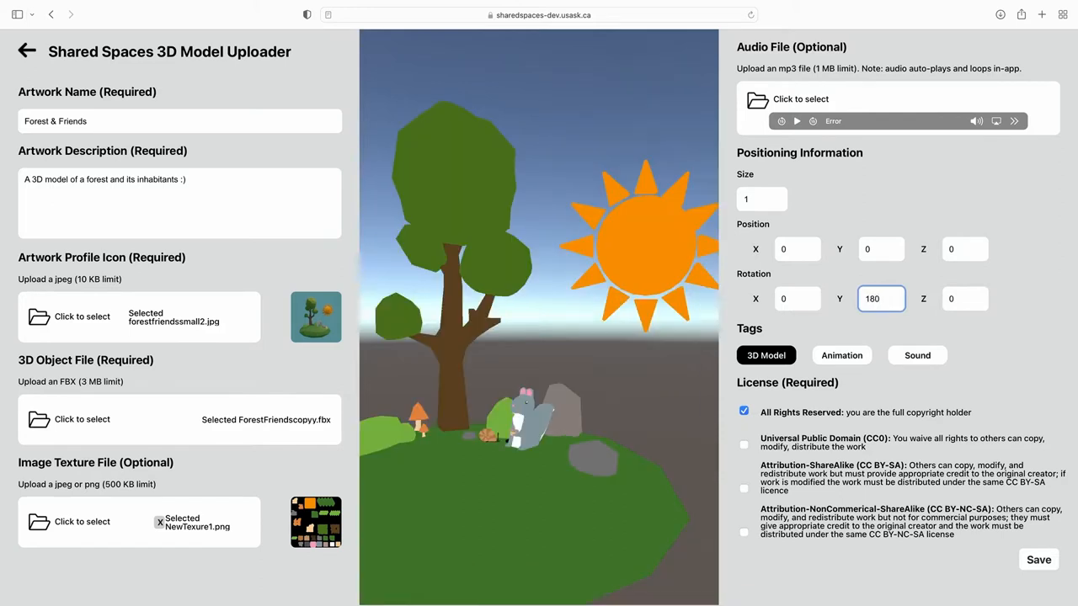
Step: Enter 0.5 in a Positioning Information field of the Forest & Friends upload form
{"action": "left_click", "coordinate": [796, 248]}
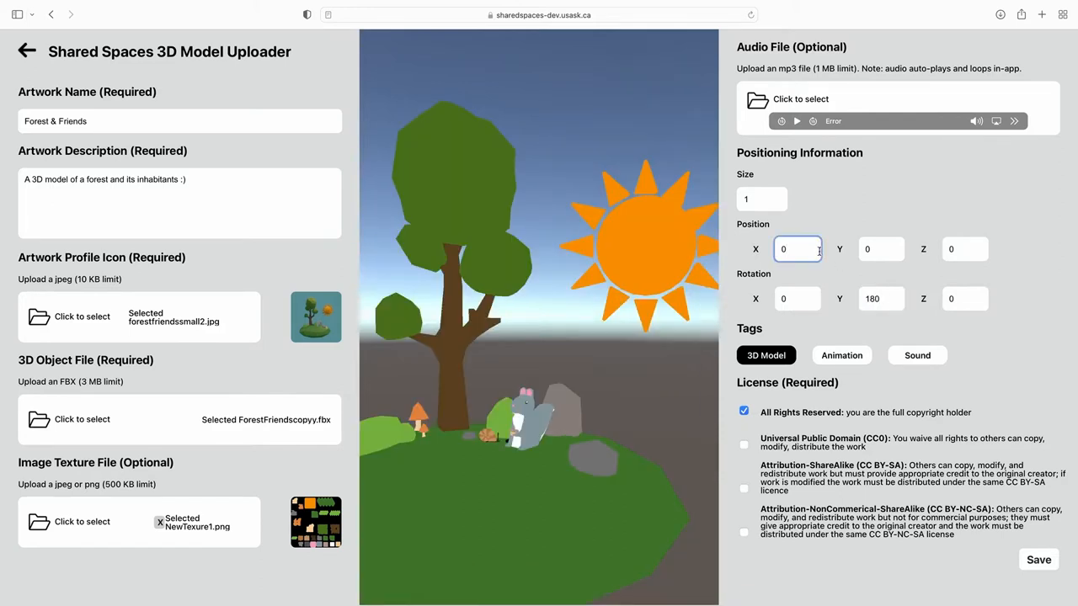
{"action": "type", "text": "0.5"}
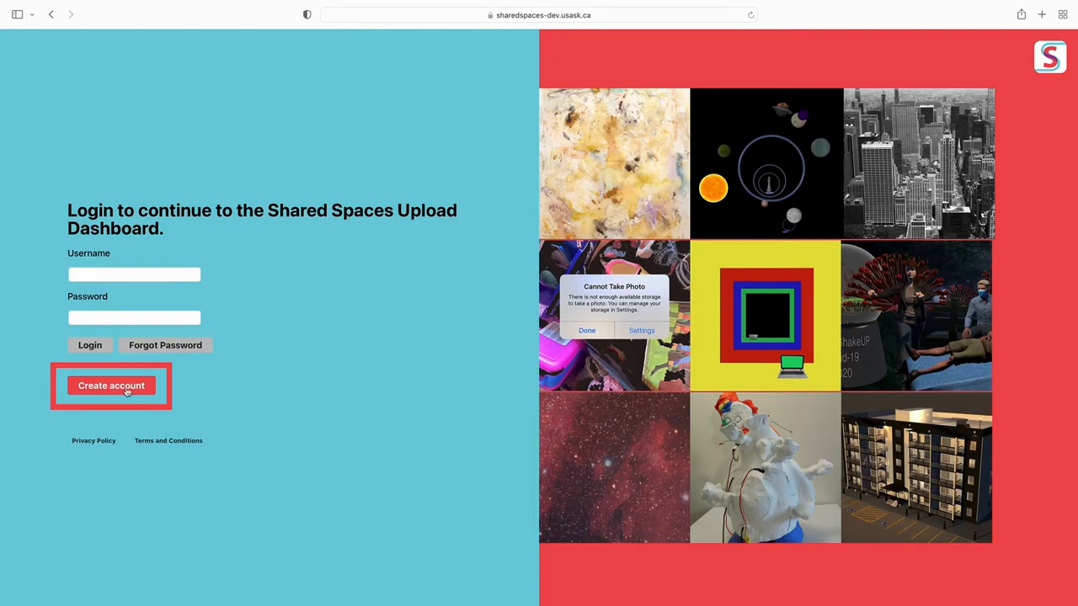
{"action": "left_click", "coordinate": [111, 384]}
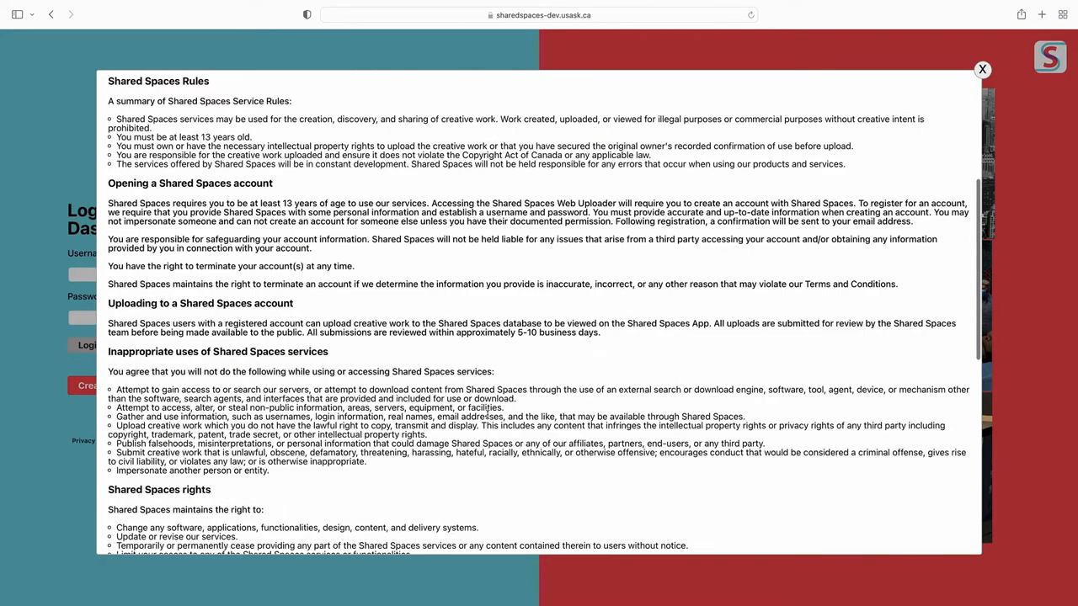
{"action": "scroll", "scroll_direction": "down", "scroll_amount": 3}
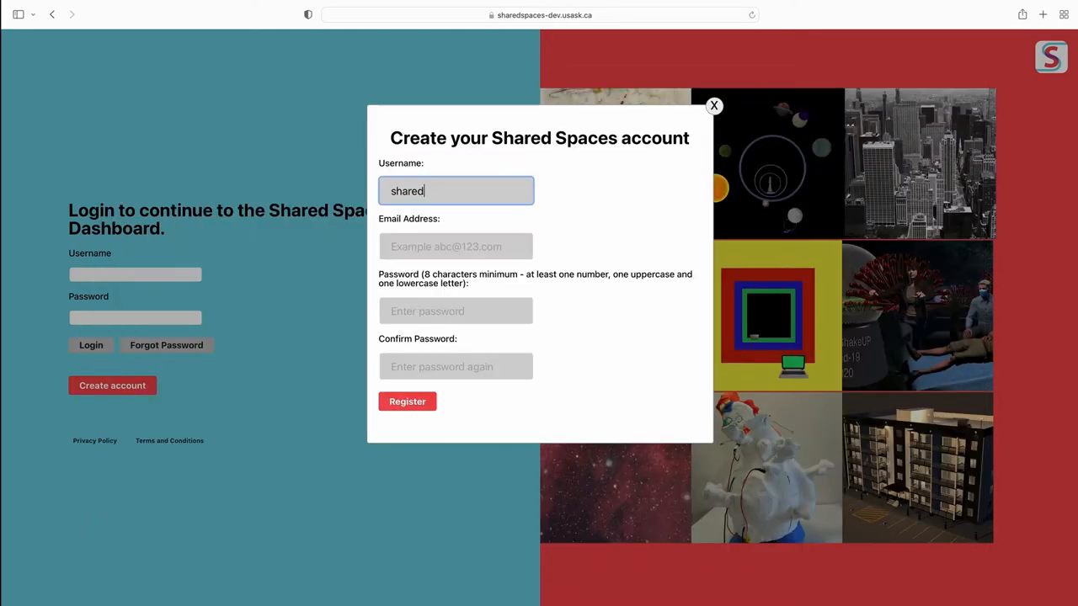
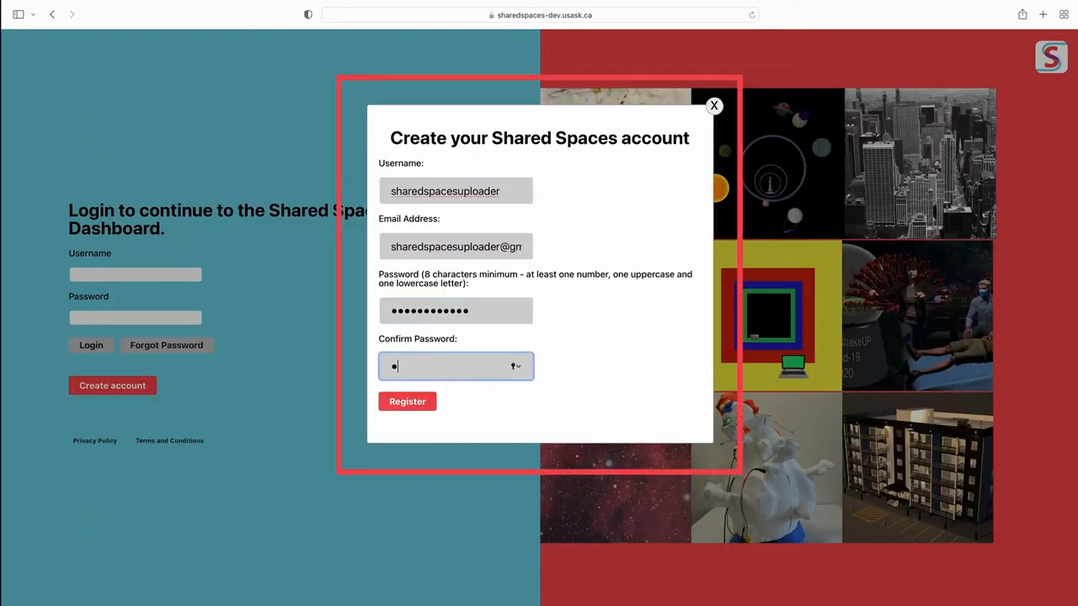
{"action": "left_click", "coordinate": [406, 401]}
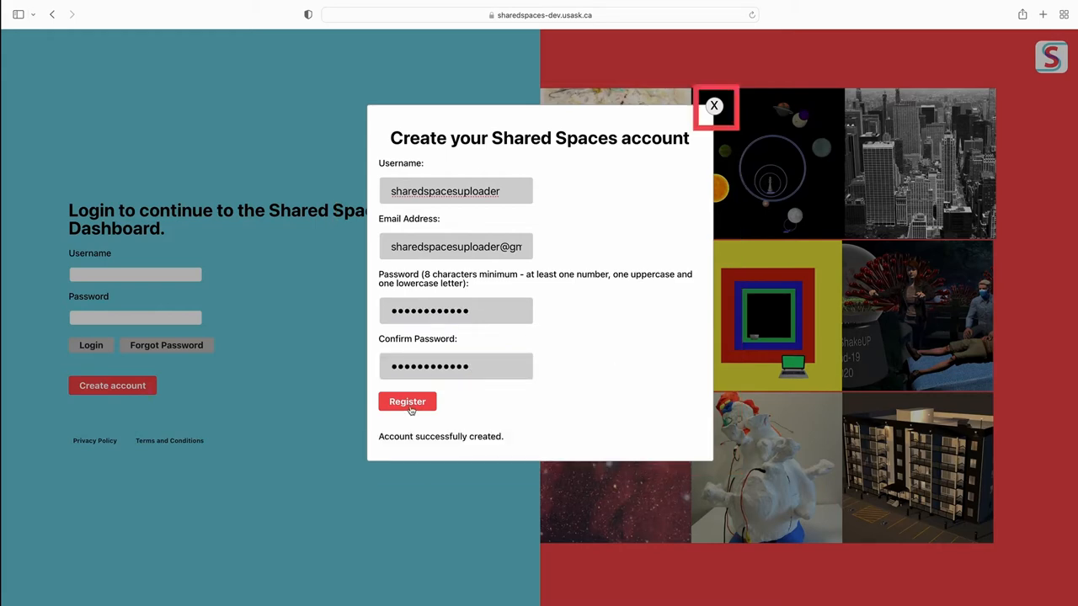
{"action": "left_click", "coordinate": [714, 105]}
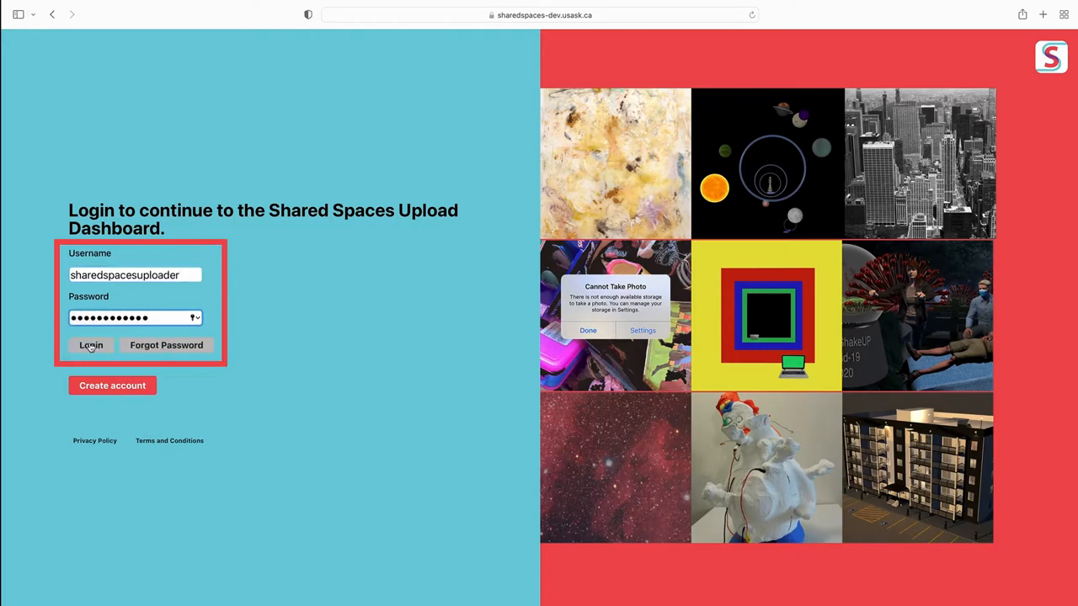
{"action": "left_click", "coordinate": [91, 345]}
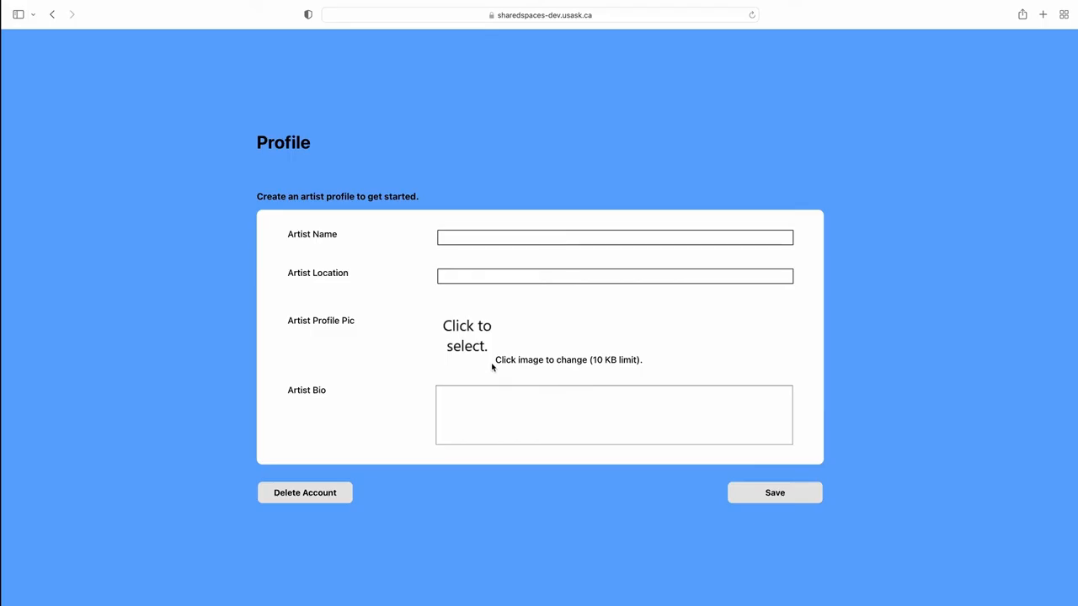
Step: Enter artist name 'Shared Spaces Kitty' and upload KittyProfilePic.jpg as the profile picture
{"action": "left_click", "coordinate": [614, 237]}
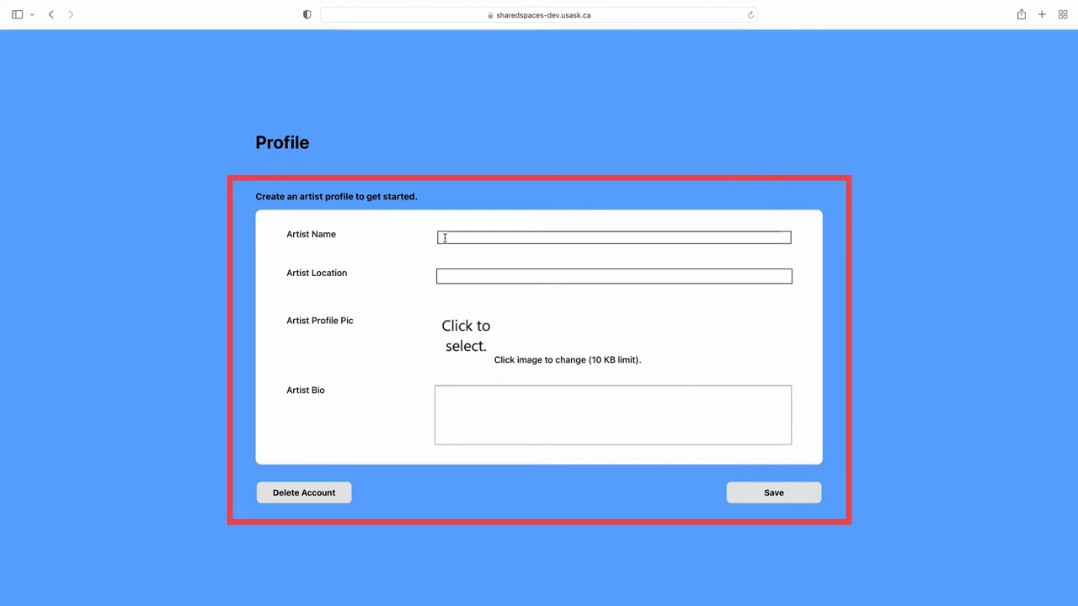
{"action": "type", "text": "Shared Spaces Kitty"}
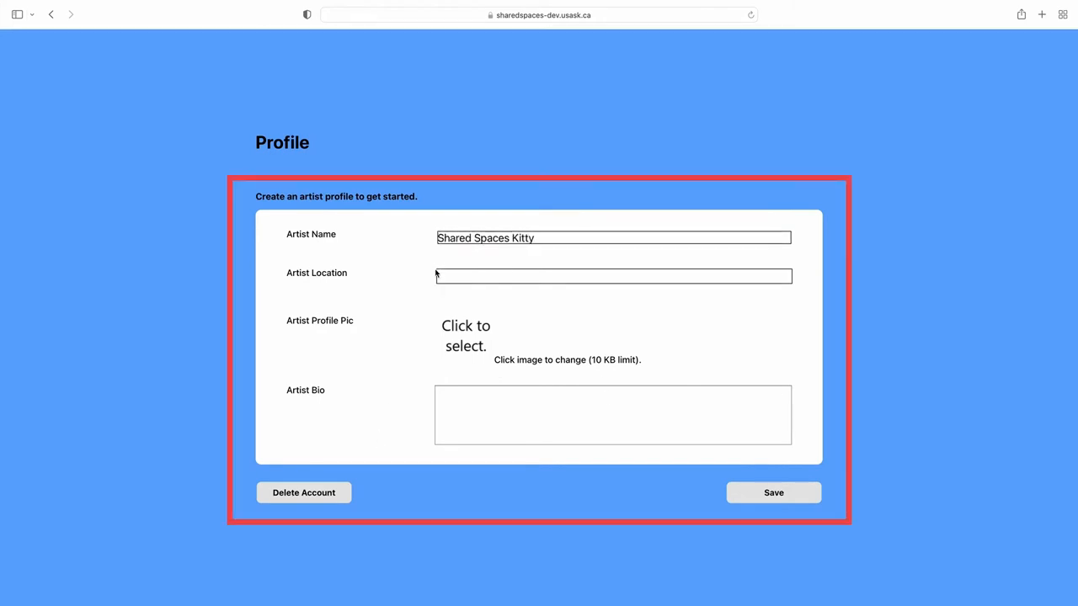
{"action": "left_click", "coordinate": [465, 335]}
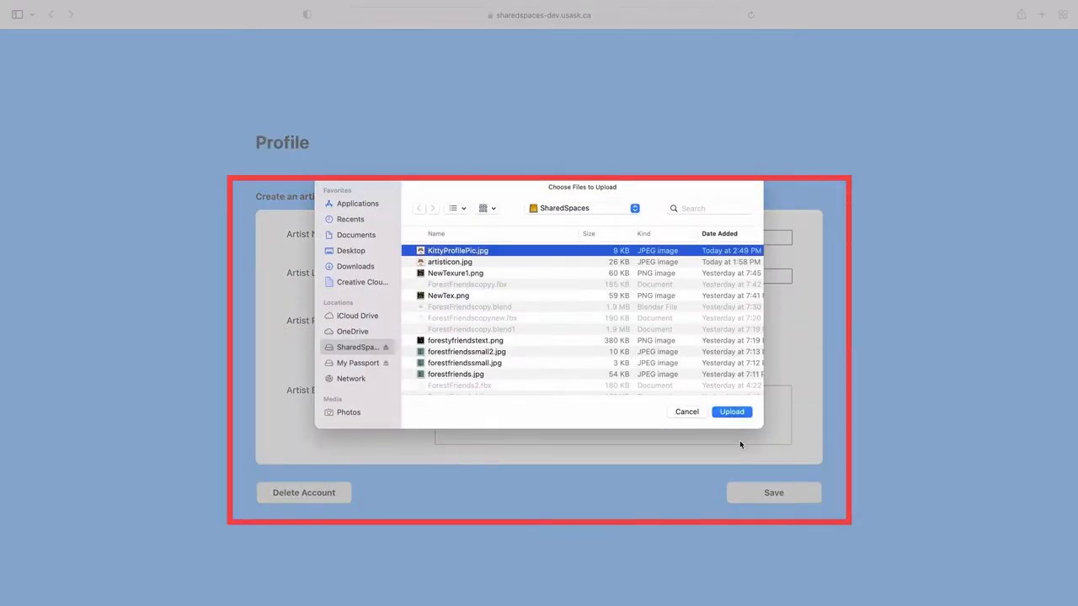
{"action": "left_click", "coordinate": [731, 412]}
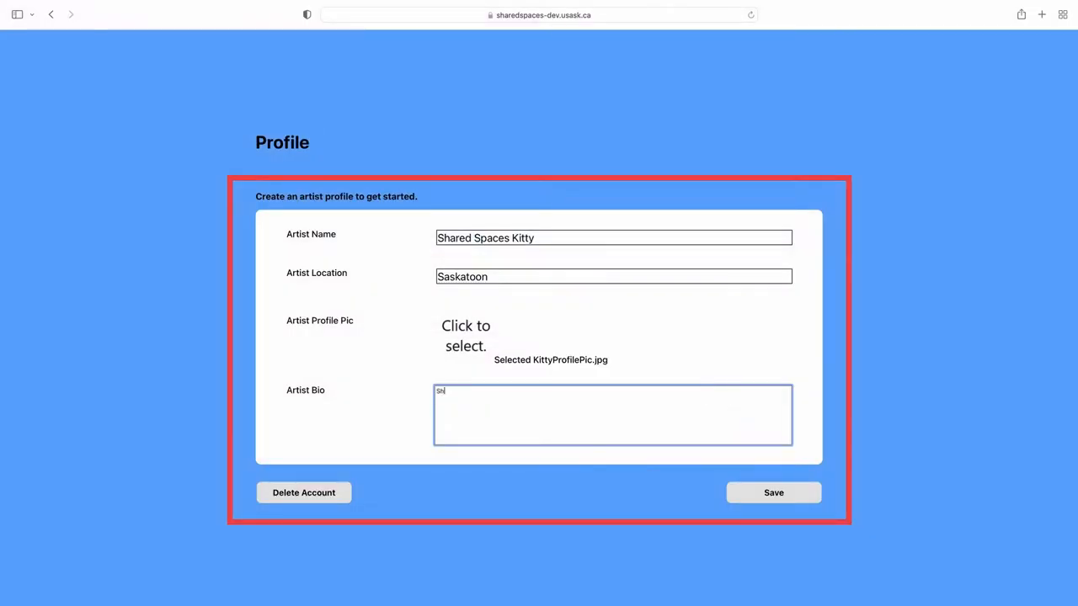
Step: Write the bio ending 'surroundings', save the profile, and return to the uploads list
{"action": "type", "text": "Shared Spaces Kitty makes work about h"}
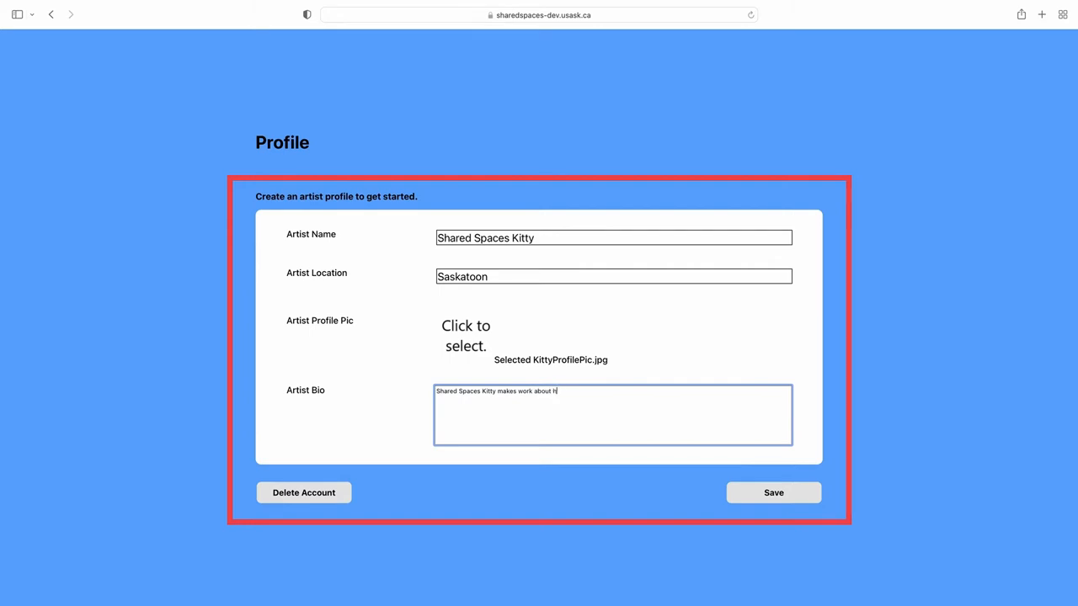
{"action": "type", "text": "er surroundings"}
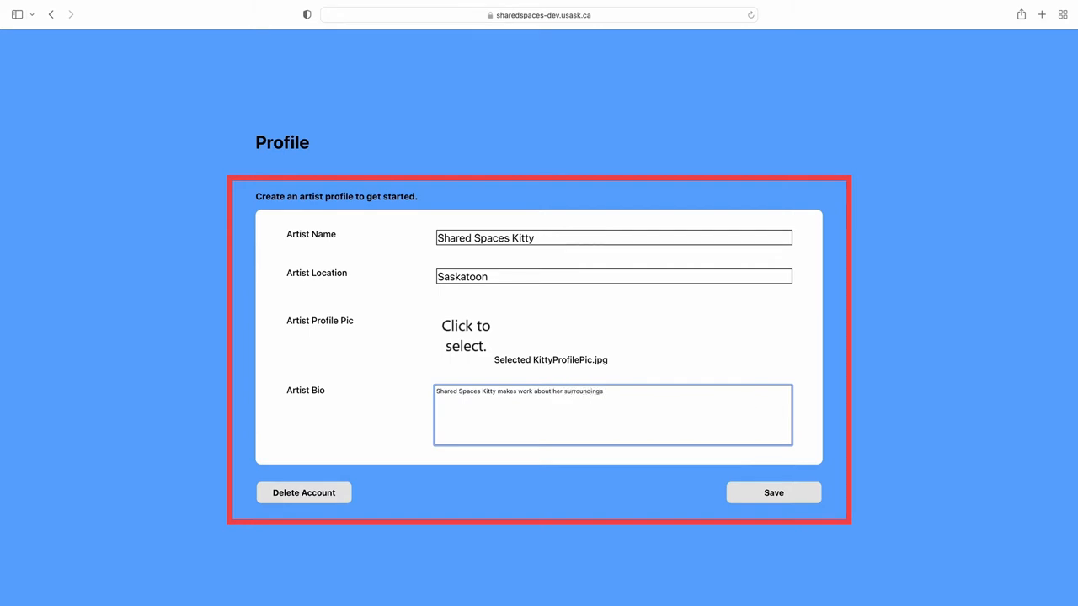
{"action": "left_click", "coordinate": [772, 492]}
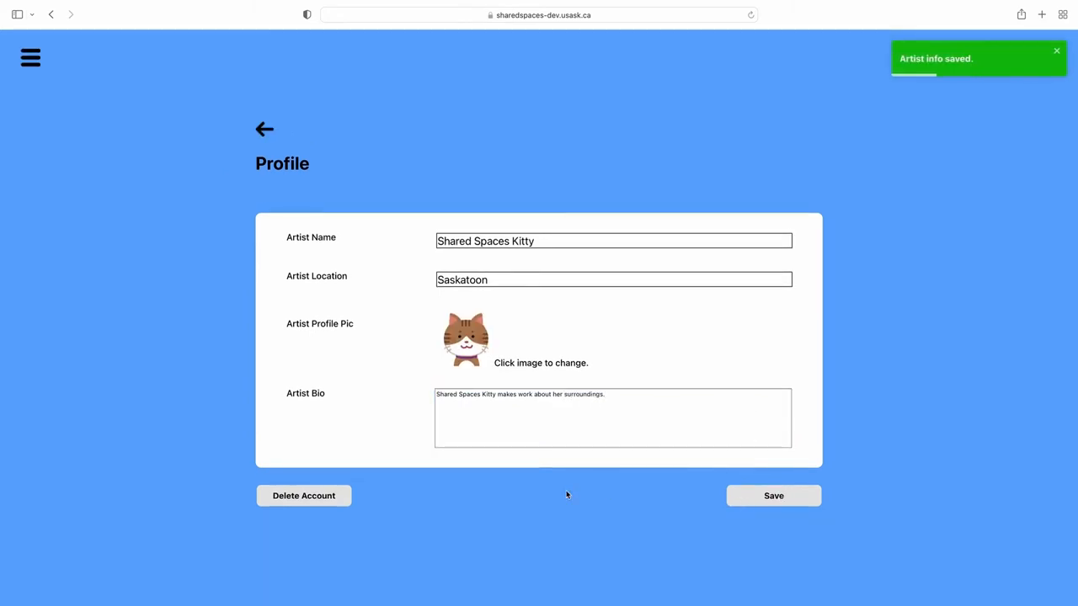
{"action": "left_click", "coordinate": [264, 129]}
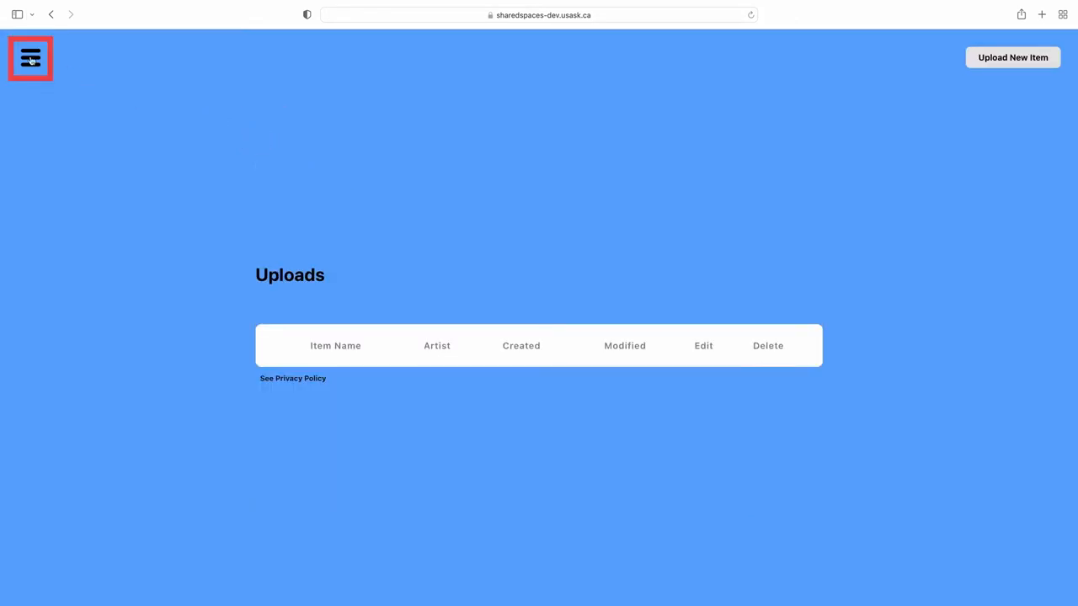
{"action": "left_click", "coordinate": [30, 58]}
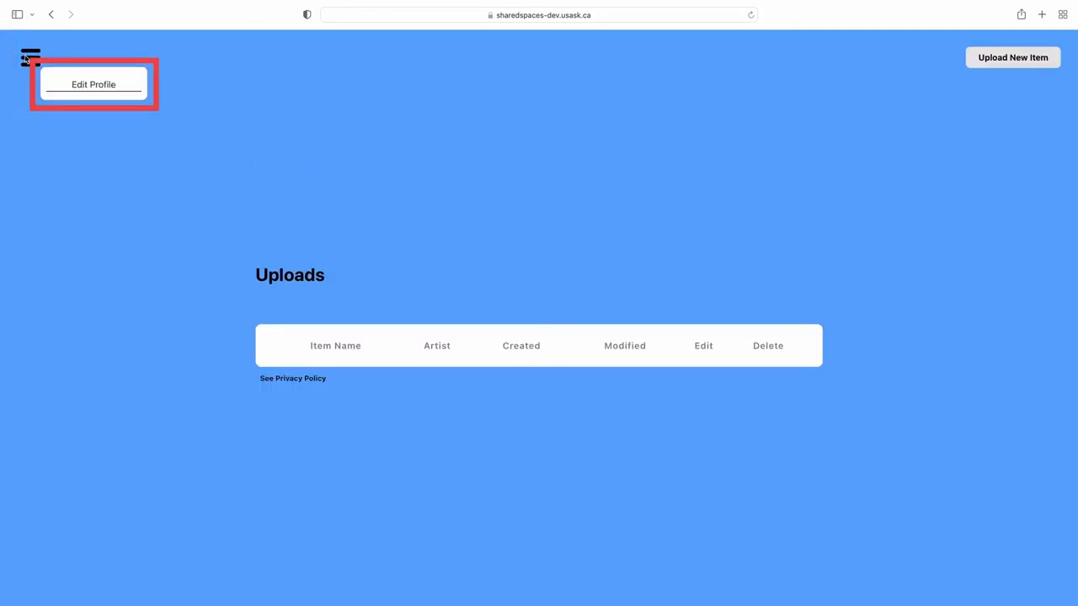
{"action": "left_click", "coordinate": [93, 84]}
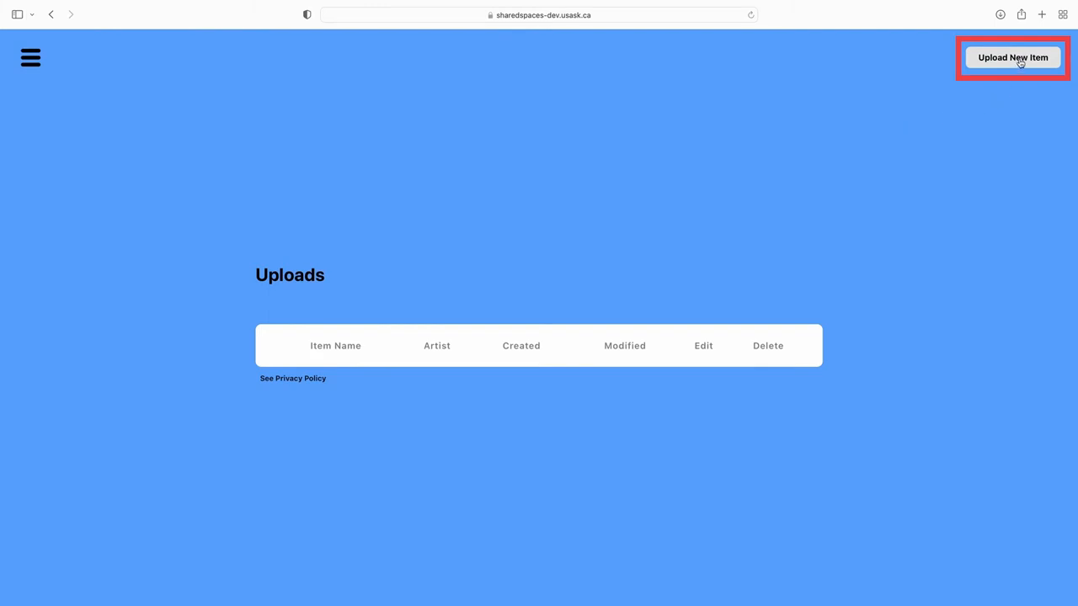
Step: Start a new upload and name the artwork 'Forest Friends'
{"action": "left_click", "coordinate": [1011, 57]}
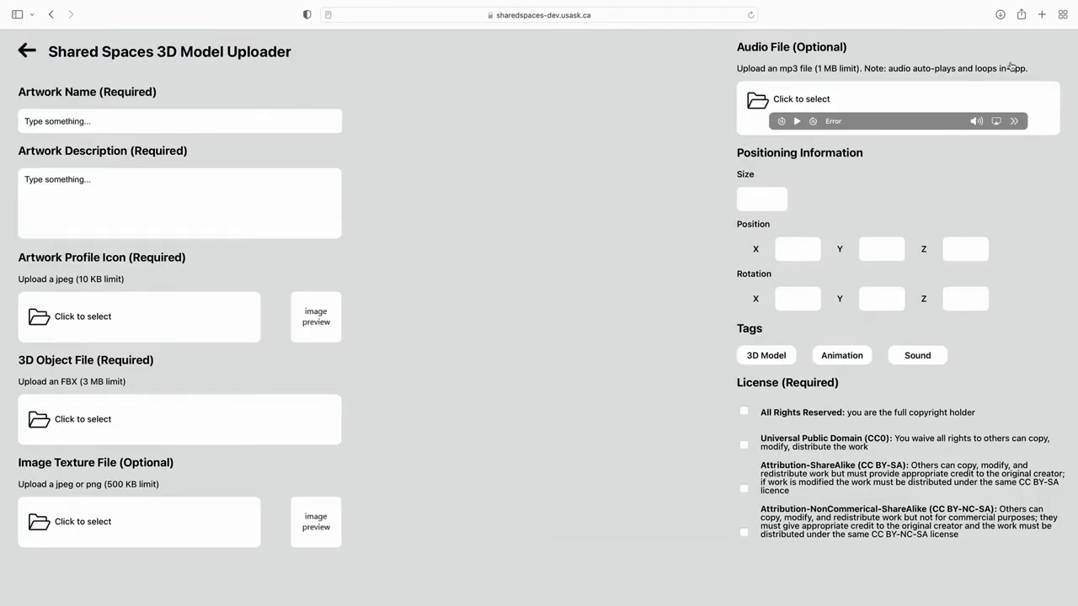
{"action": "mouse_move", "coordinate": [571, 165]}
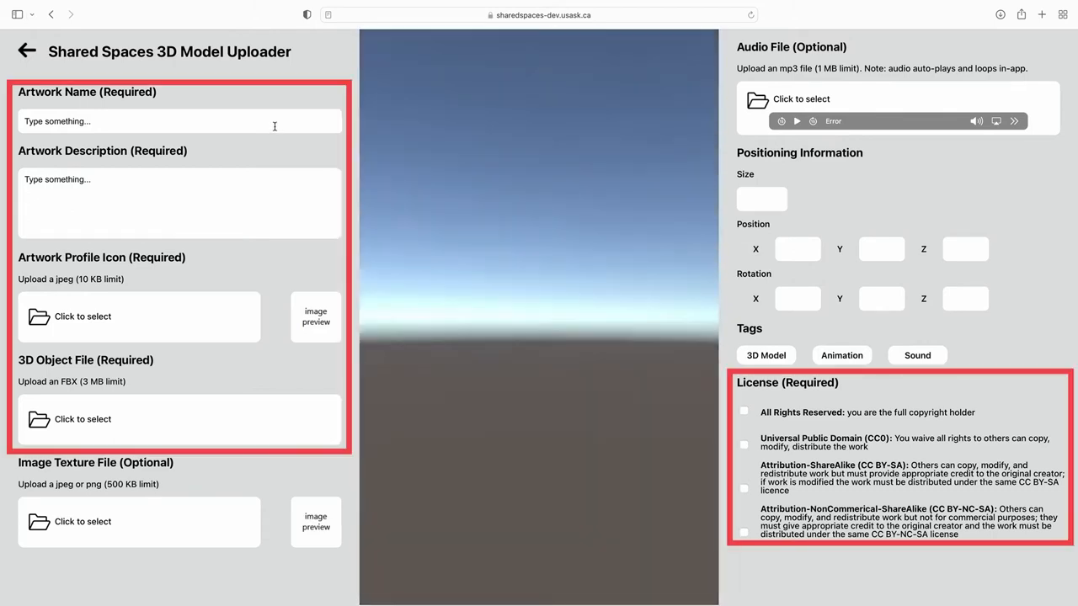
{"action": "left_click", "coordinate": [179, 121]}
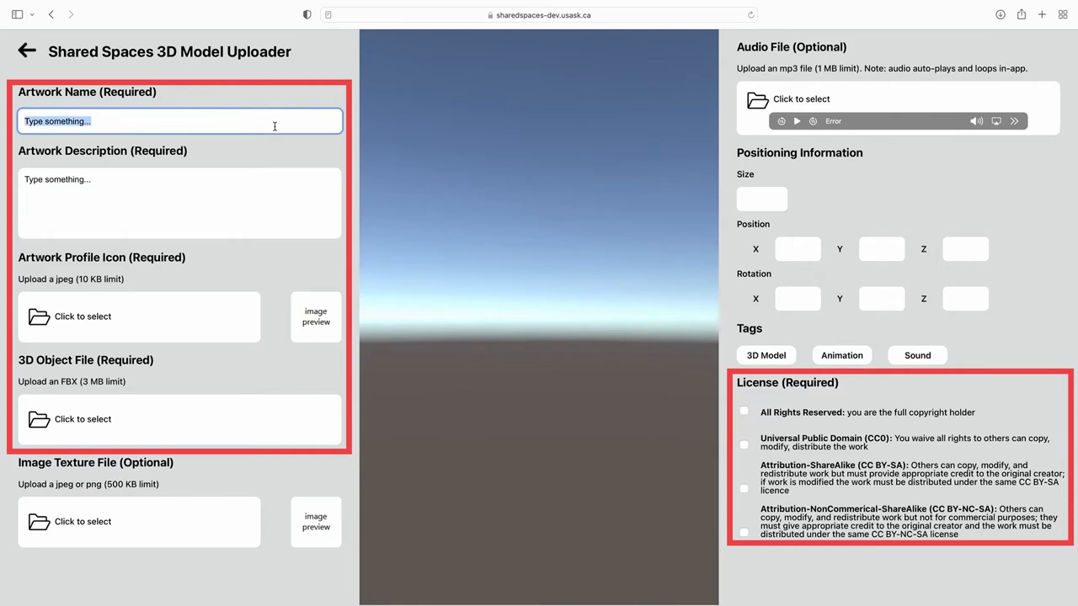
{"action": "type", "text": "Forest"}
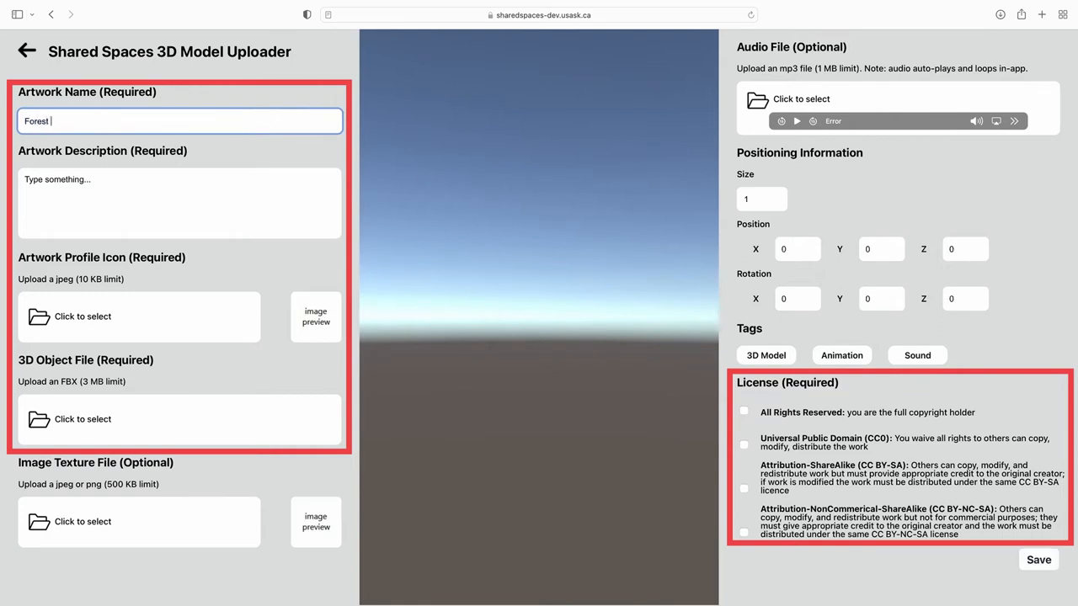
{"action": "type", "text": "Friends"}
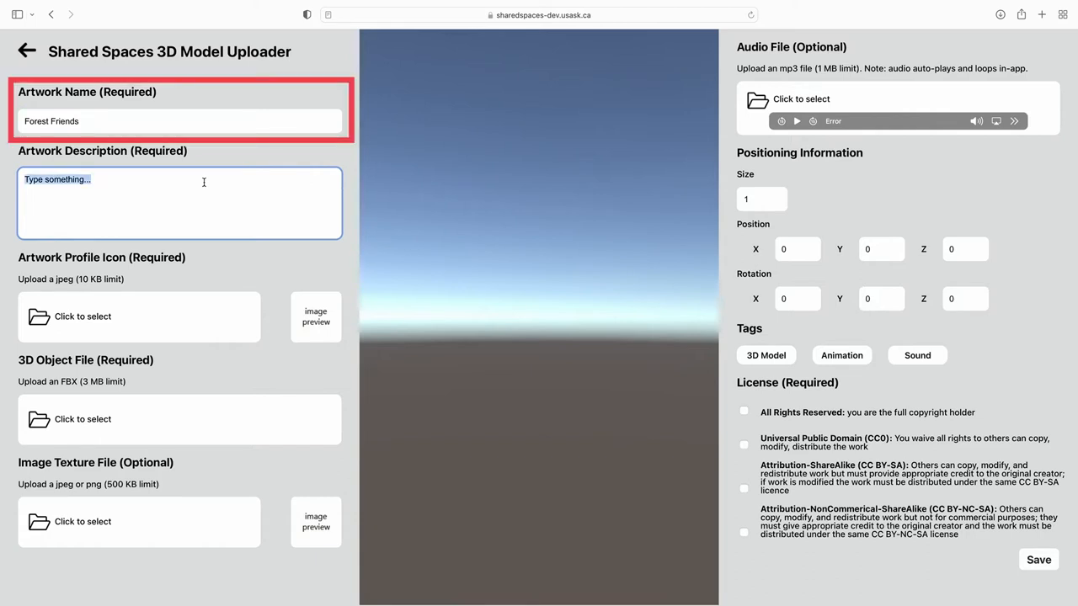
Step: Enter the description 'A depiction of my friends in the forest'
{"action": "type", "text": "A depiction"}
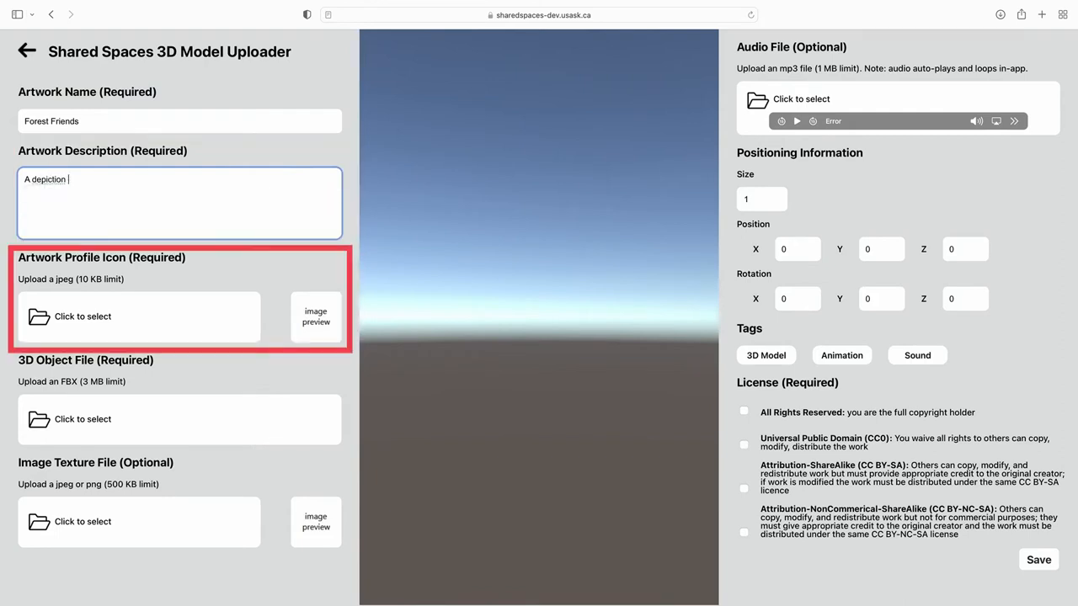
{"action": "type", "text": "of my fr"}
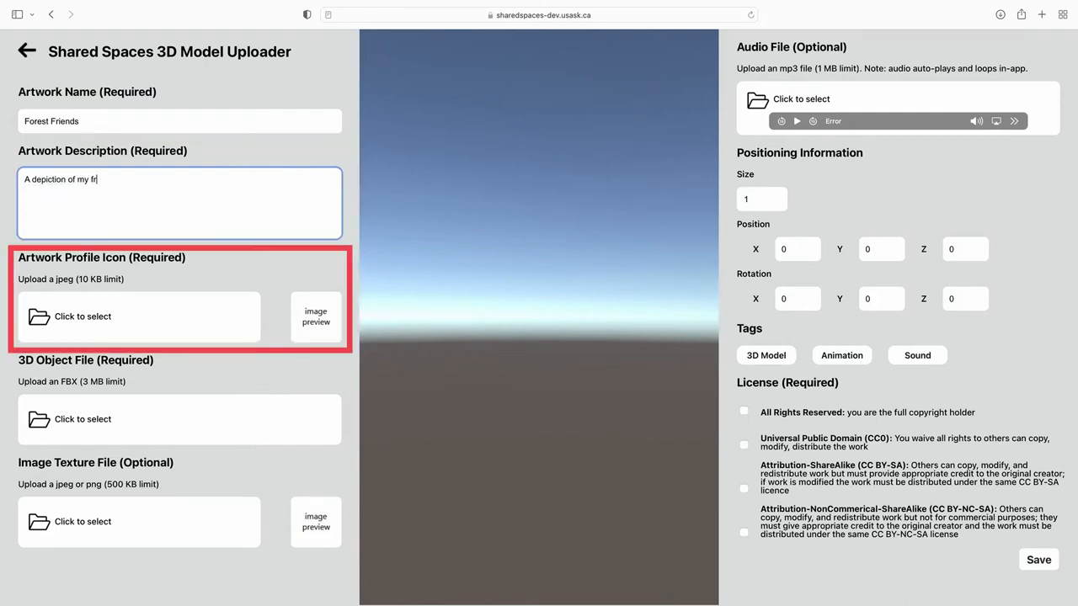
{"action": "type", "text": "iends in the"}
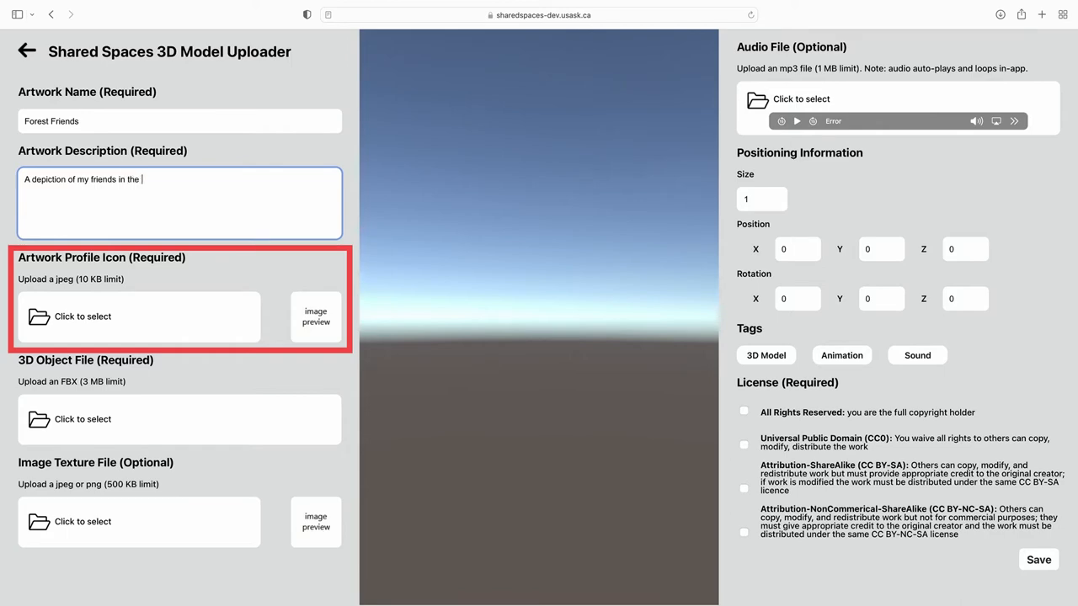
{"action": "type", "text": "forest"}
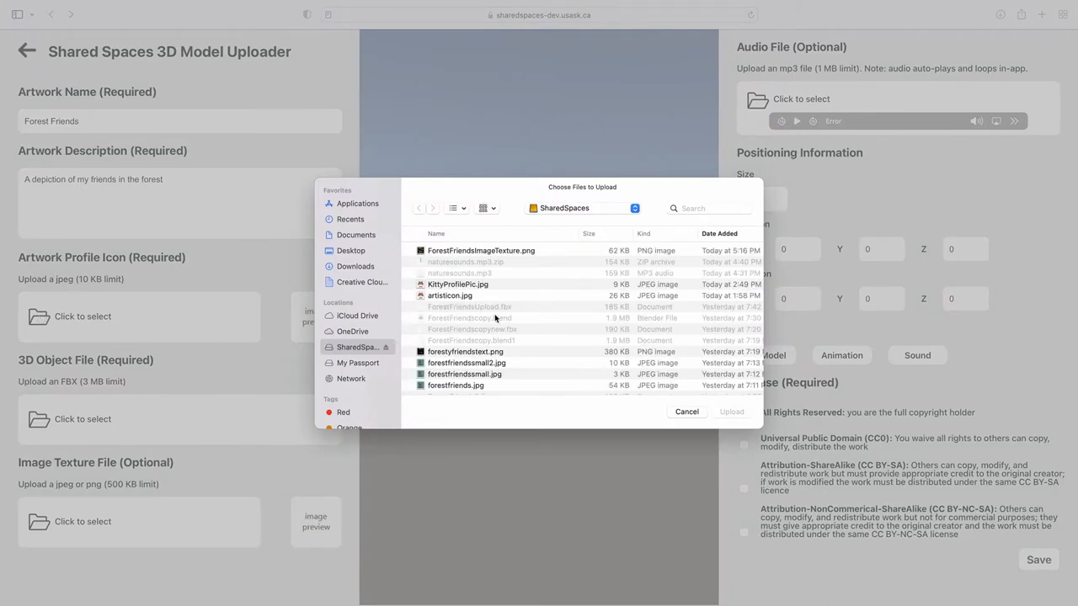
Step: Upload forestfriendssmall2.jpg icon and ForestFriendsUpload.fbx model, licensed All Rights Reserved
{"action": "left_click", "coordinate": [466, 363]}
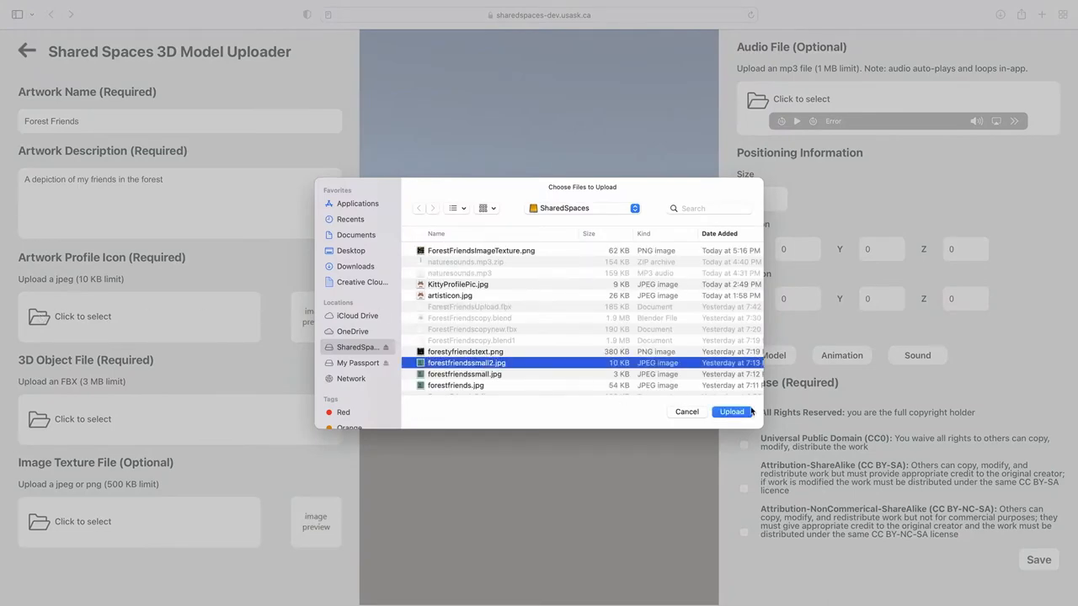
{"action": "left_click", "coordinate": [730, 411]}
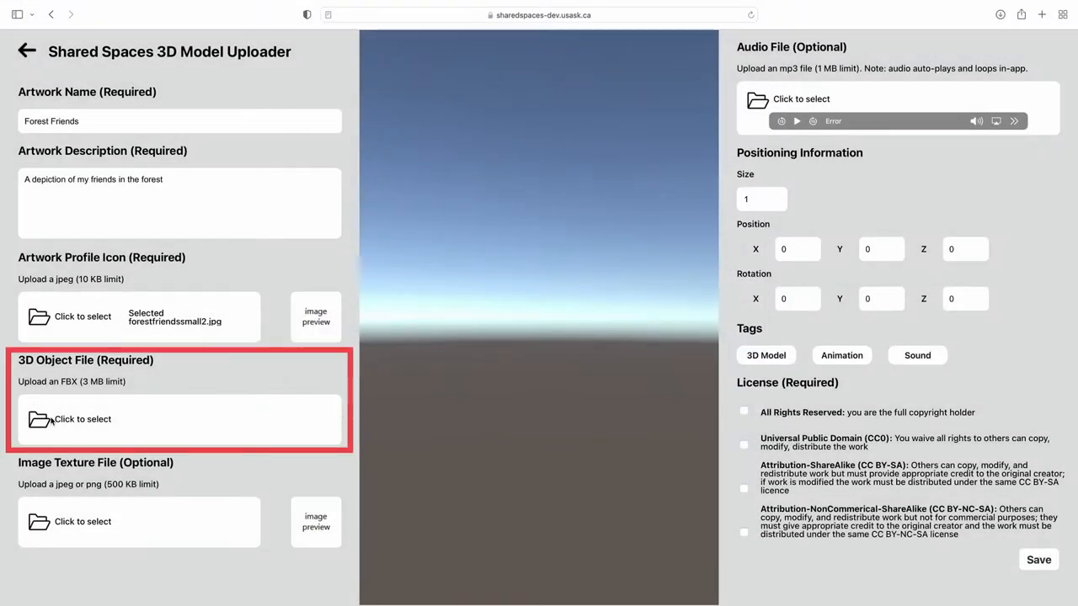
{"action": "left_click", "coordinate": [82, 419]}
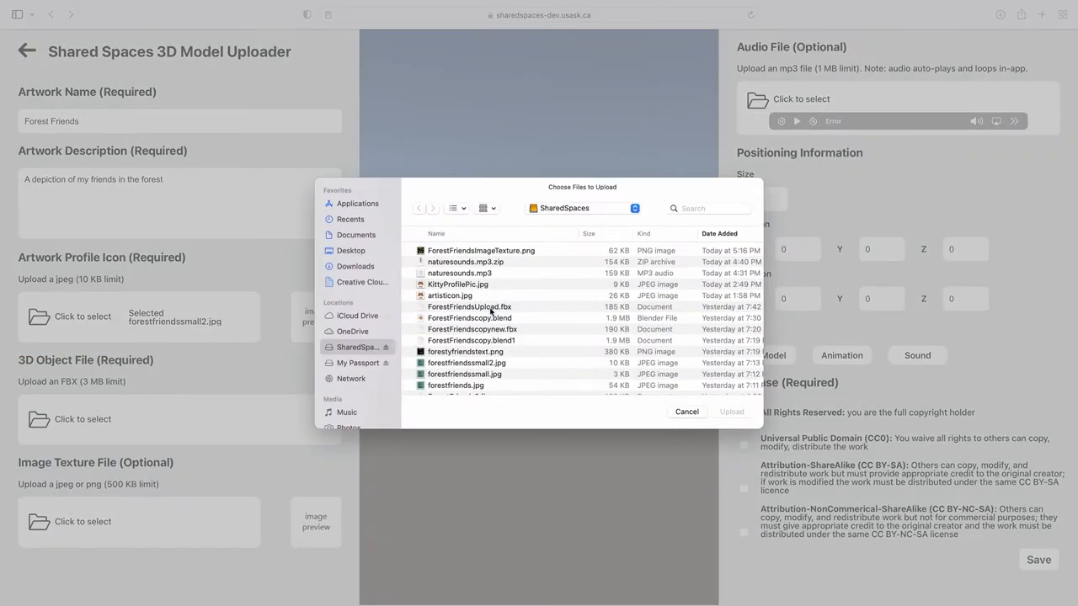
{"action": "left_click", "coordinate": [468, 301]}
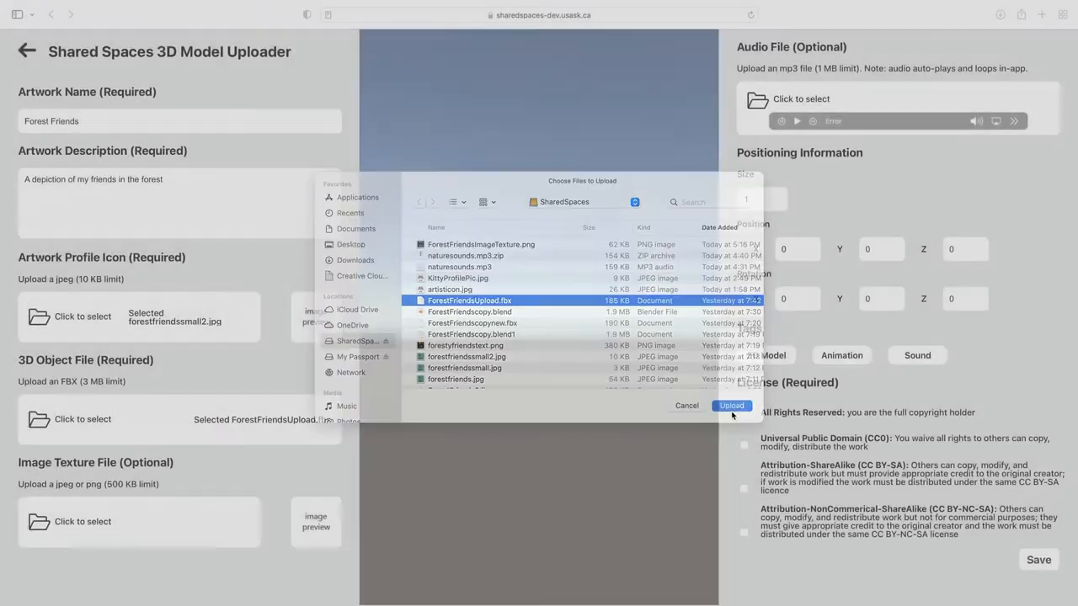
{"action": "left_click", "coordinate": [730, 405]}
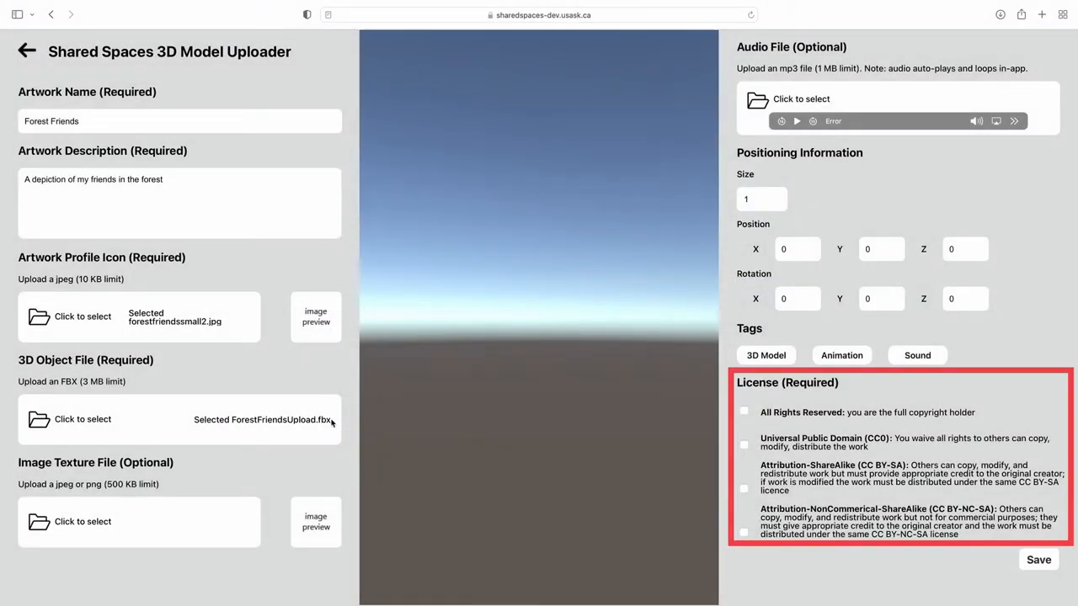
{"action": "mouse_move", "coordinate": [988, 577]}
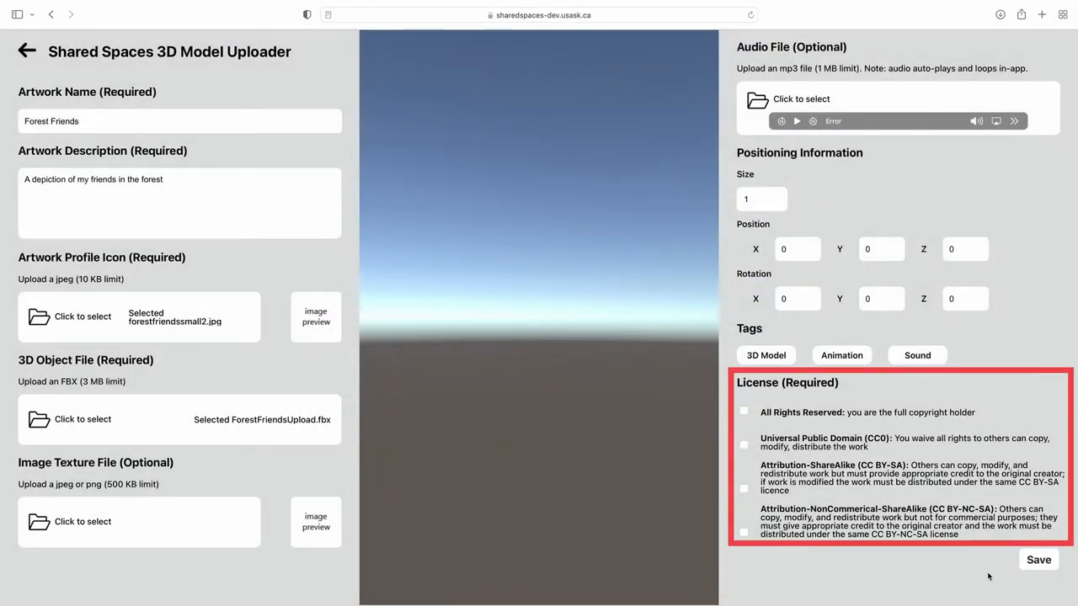
{"action": "left_click", "coordinate": [743, 412]}
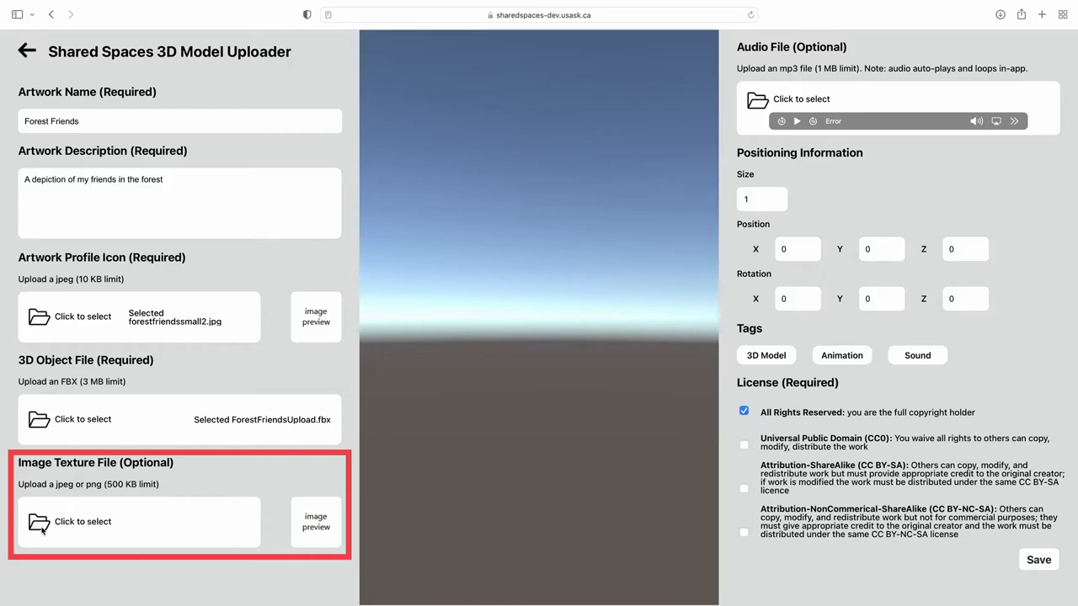
Step: Upload ForestFriendsImageTexture.png as the image texture and append ':)' to the description
{"action": "left_click", "coordinate": [83, 521]}
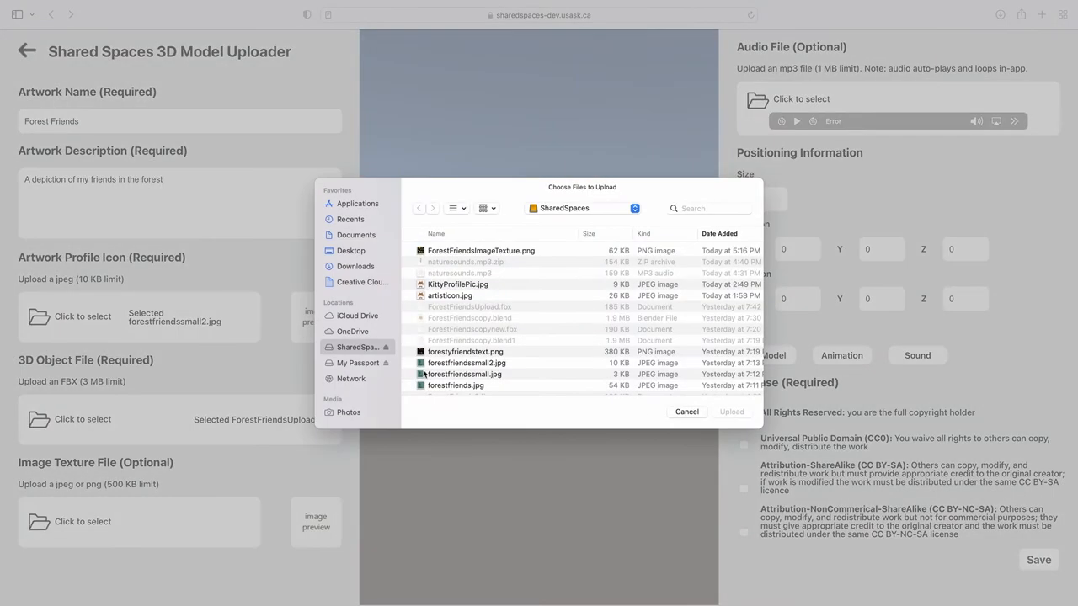
{"action": "left_click", "coordinate": [480, 250]}
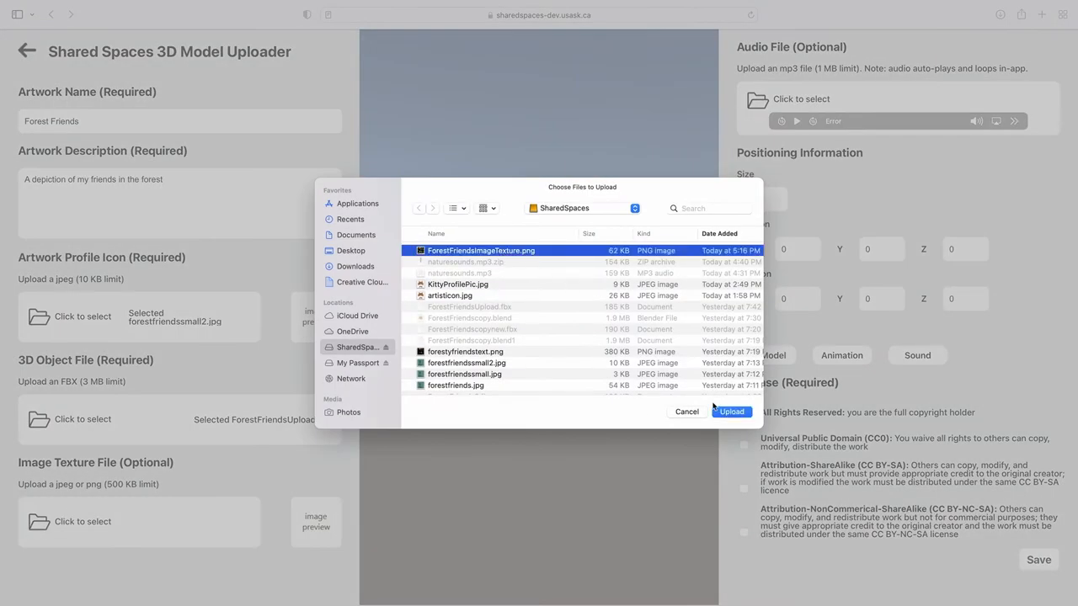
{"action": "left_click", "coordinate": [730, 411]}
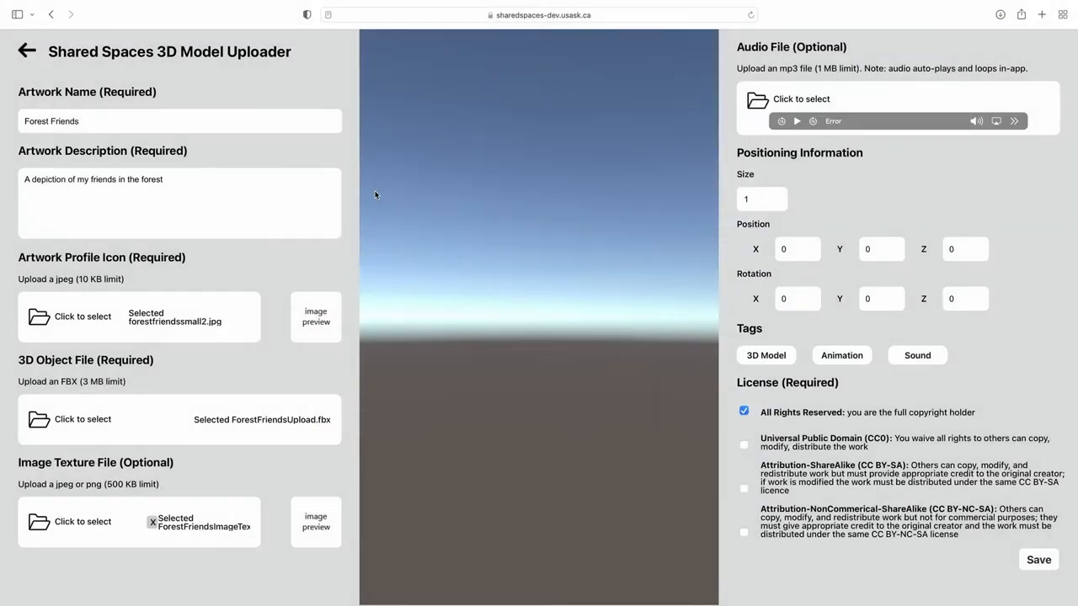
{"action": "type", "text": ":)"}
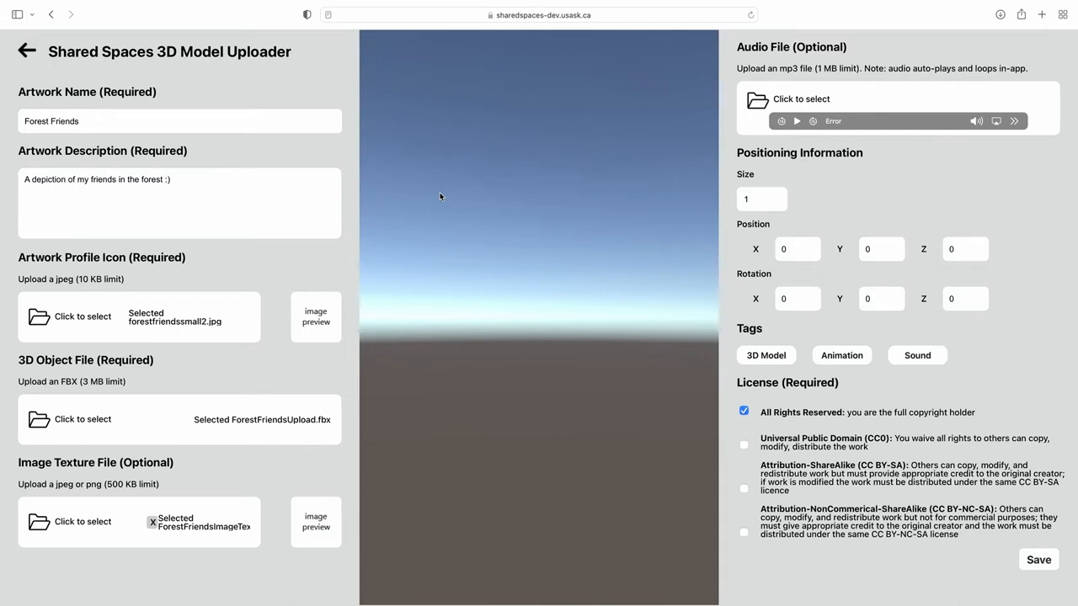
{"action": "mouse_move", "coordinate": [607, 244]}
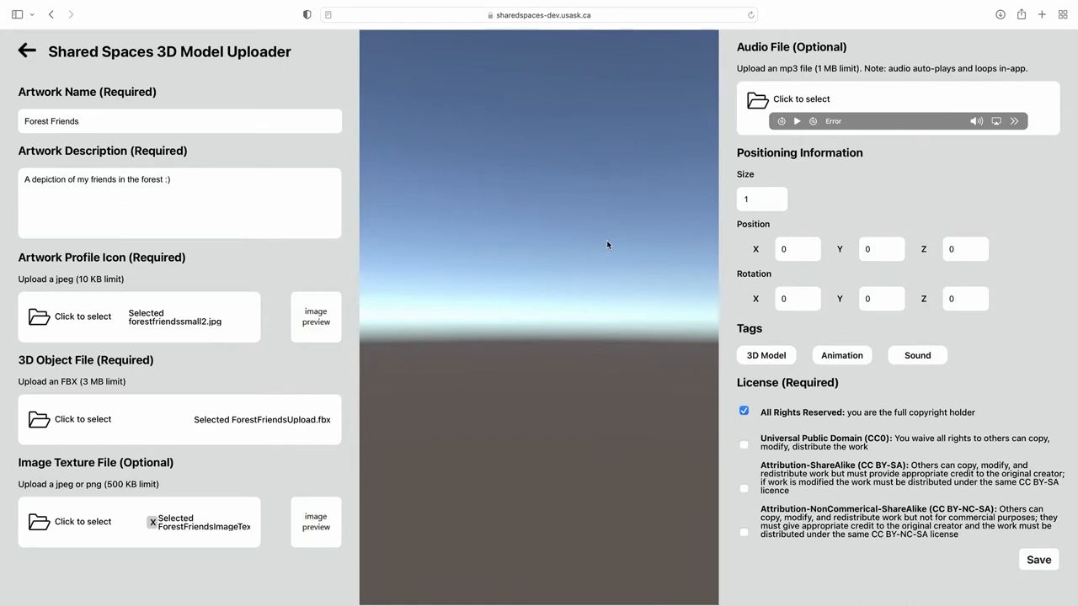
{"action": "mouse_move", "coordinate": [543, 277]}
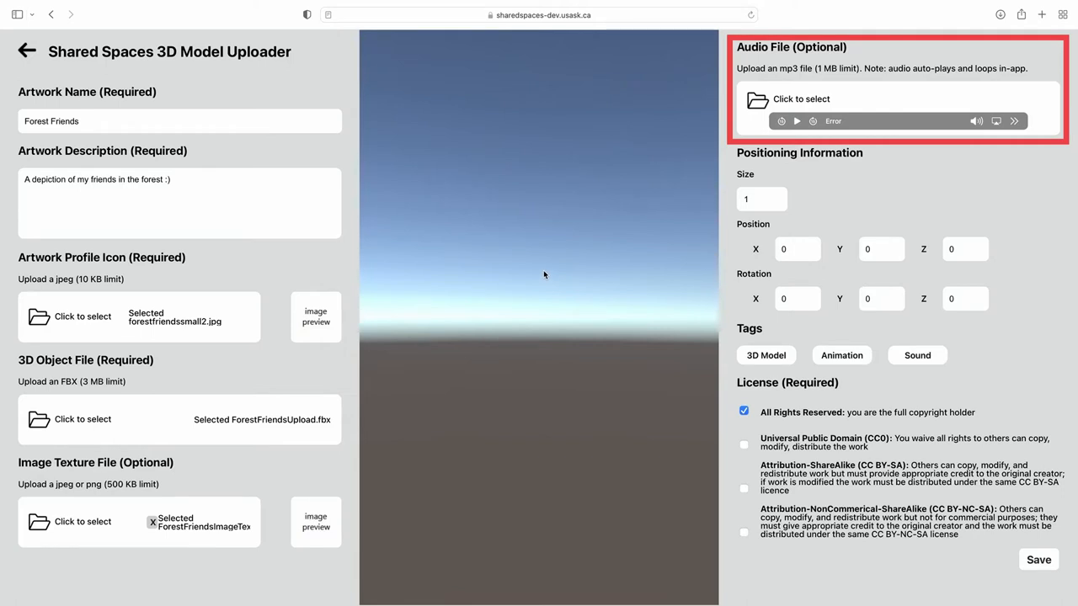
{"action": "mouse_move", "coordinate": [952, 136]}
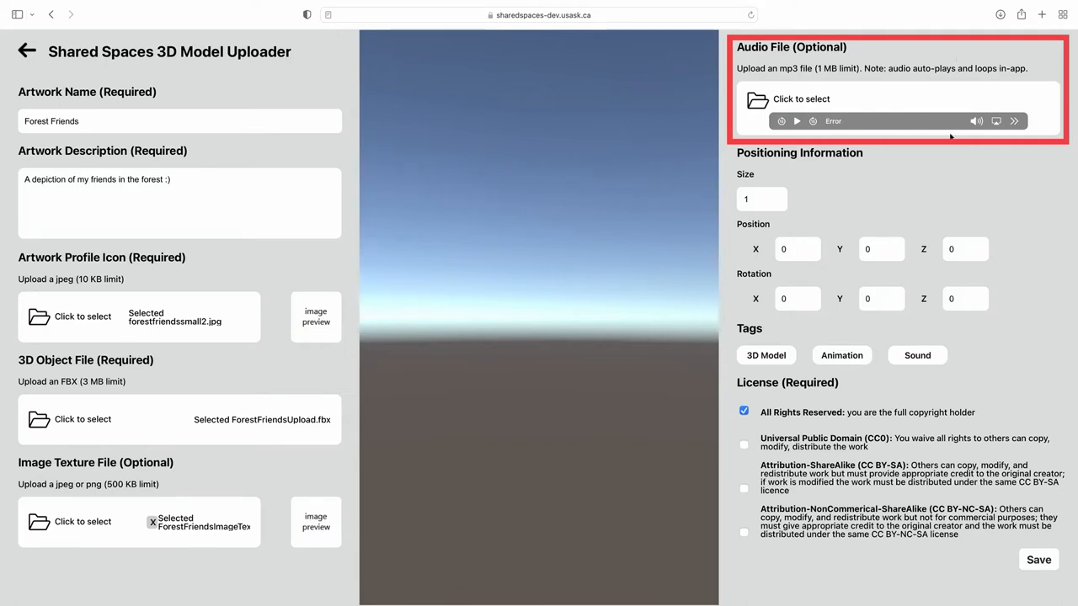
{"action": "mouse_move", "coordinate": [703, 139]}
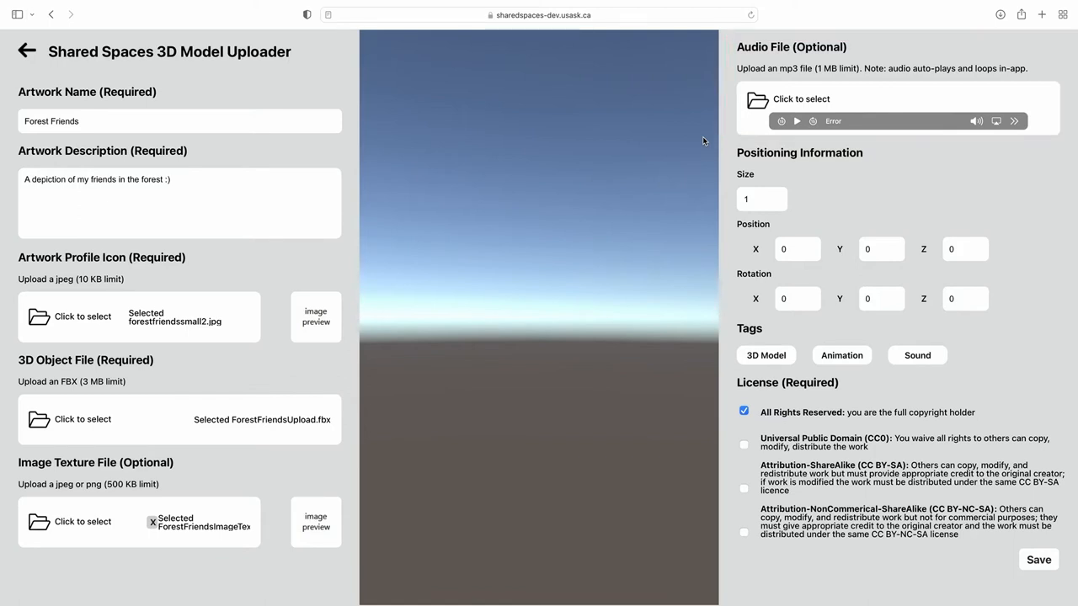
{"action": "mouse_move", "coordinate": [689, 126]}
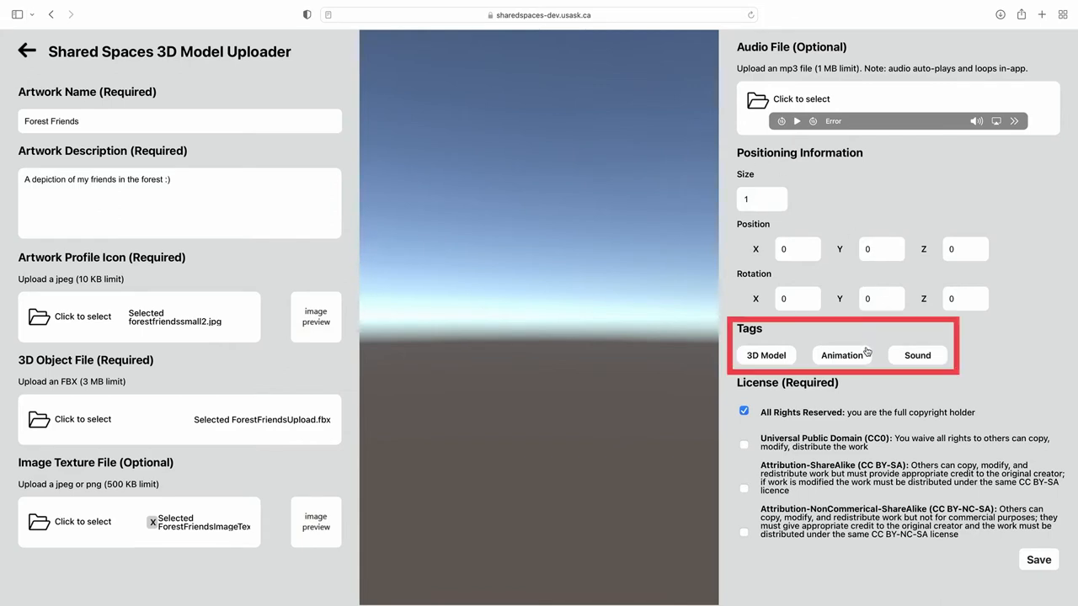
{"action": "mouse_move", "coordinate": [694, 352]}
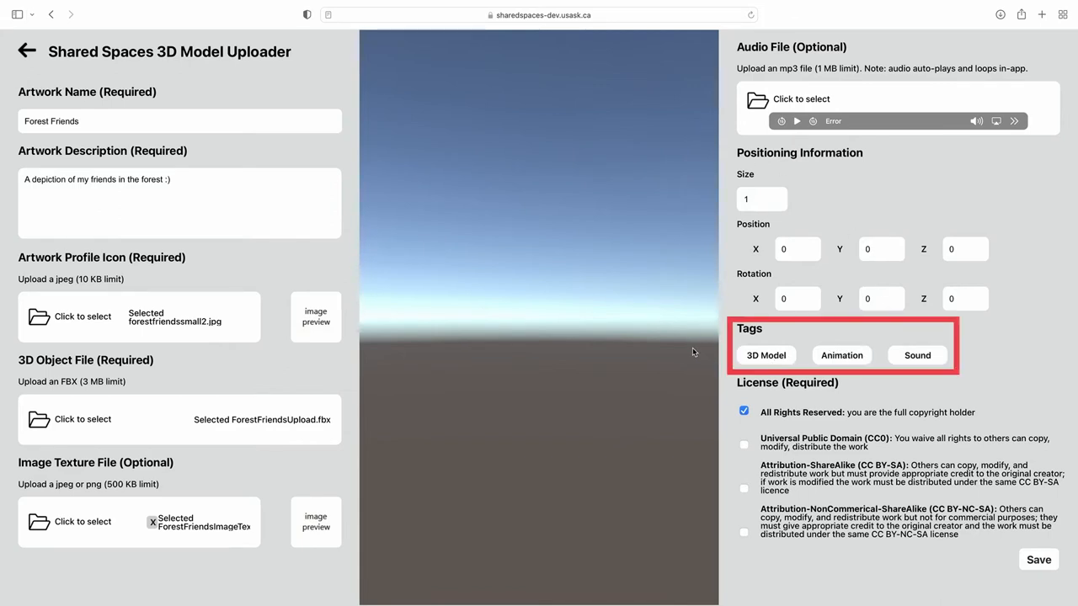
Step: Turn on the '3D Model' tag for the Forest Friends upload
{"action": "left_click", "coordinate": [765, 354]}
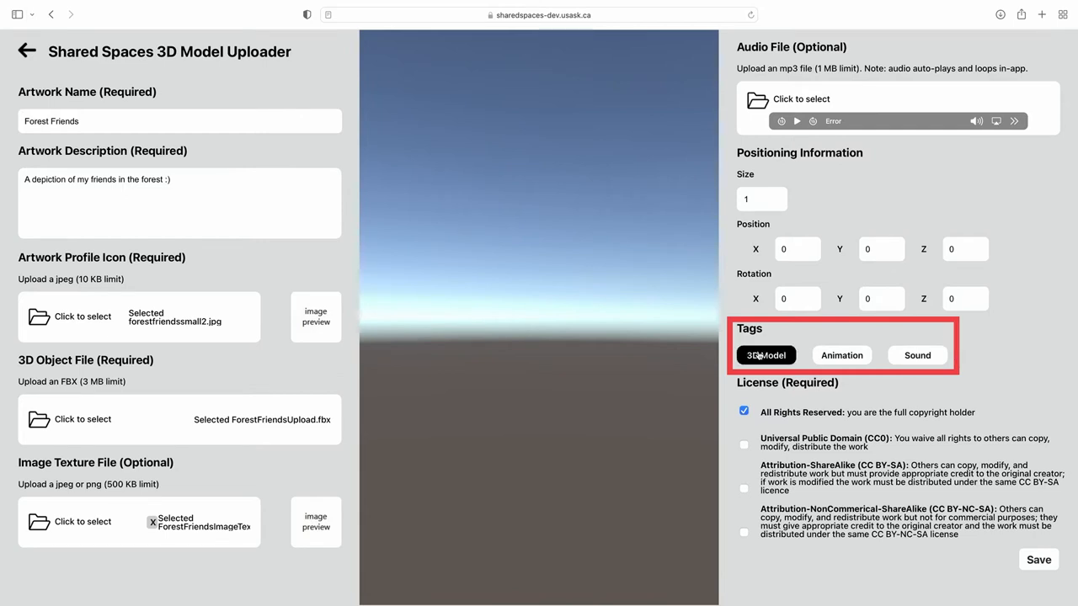
{"action": "mouse_move", "coordinate": [635, 347]}
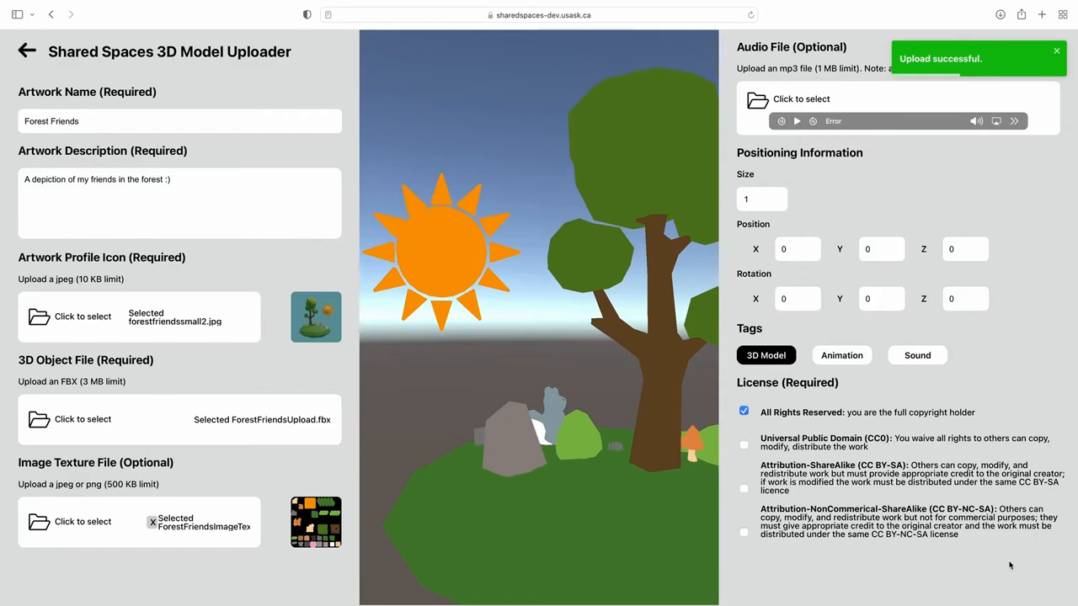
{"action": "mouse_move", "coordinate": [800, 175]}
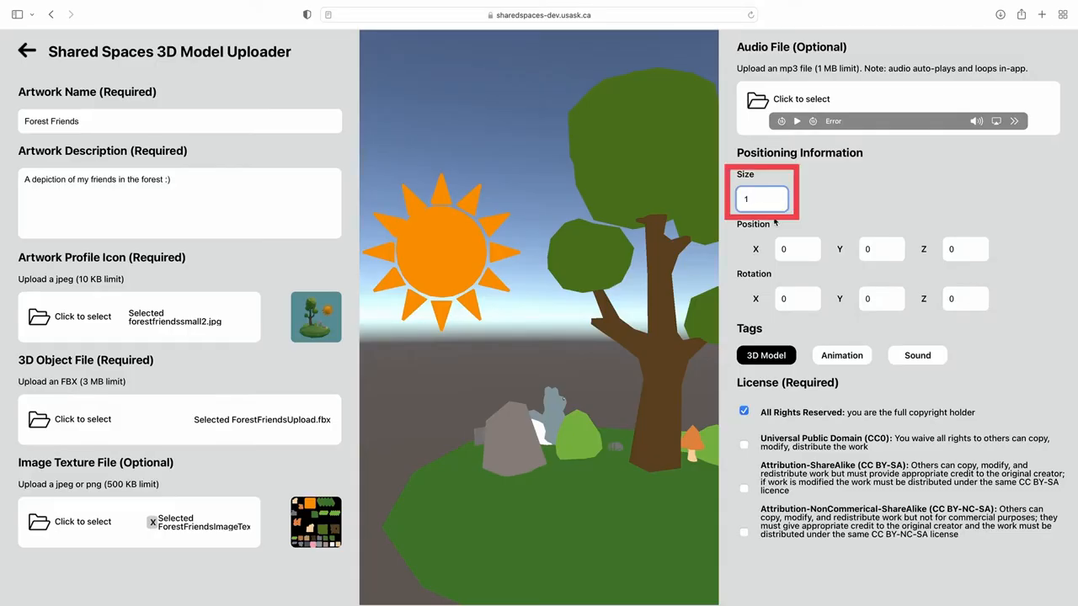
Step: Set the Forest Friends model's Size to 0.5
{"action": "left_click", "coordinate": [760, 199]}
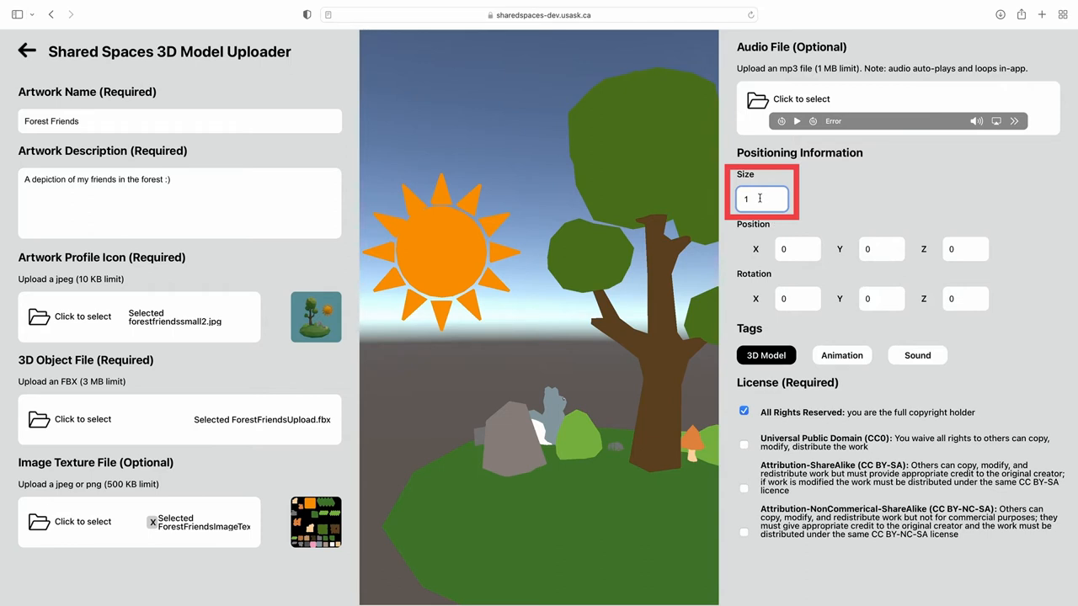
{"action": "type", "text": "0"}
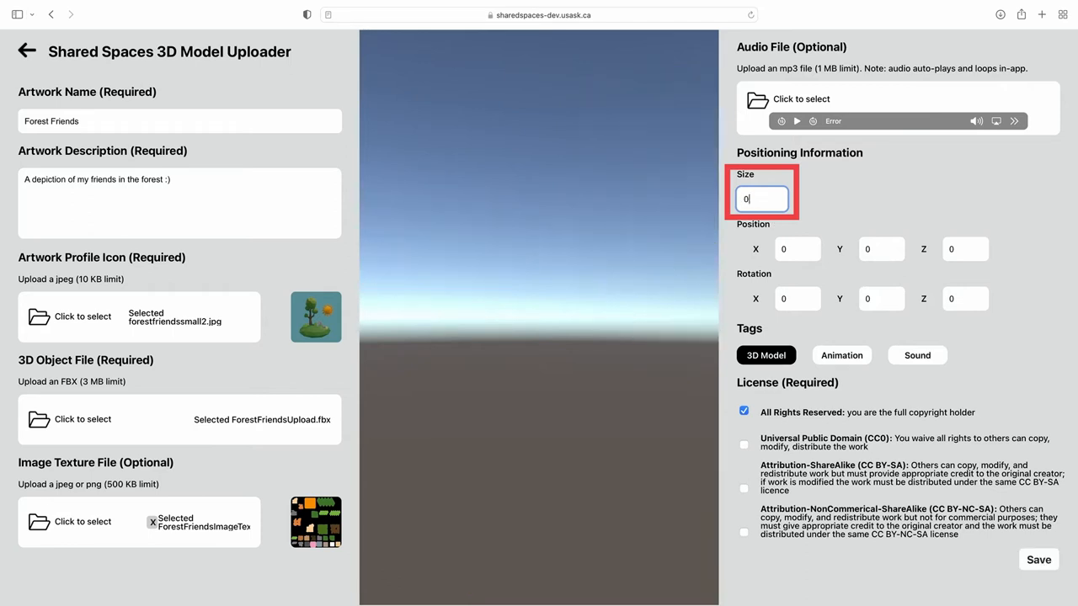
{"action": "type", "text": "0.5"}
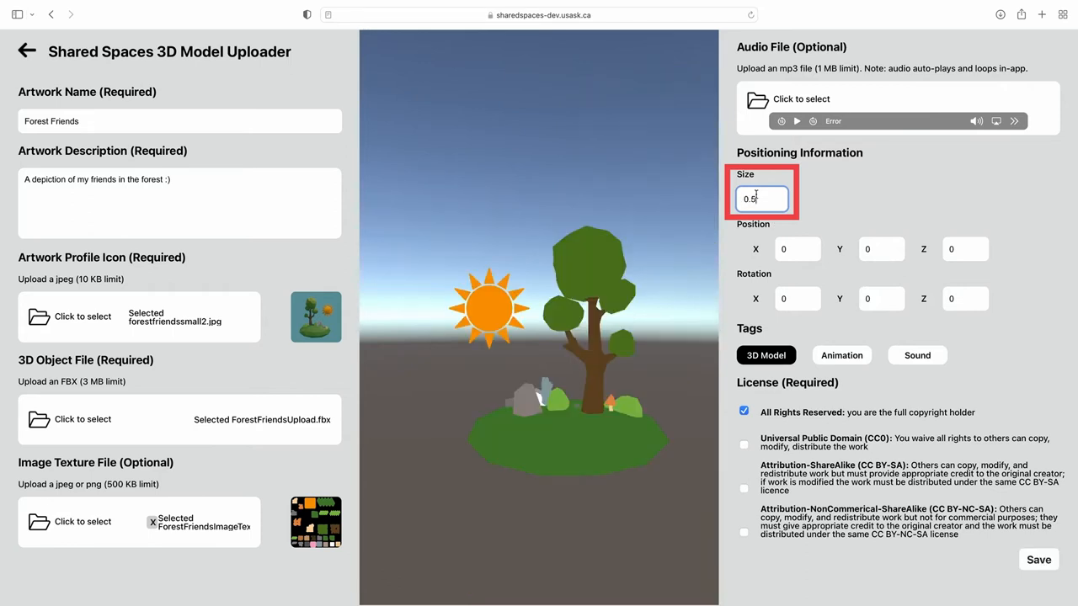
Step: Try Position X values, ending at 2, and set Rotation Y to 180
{"action": "left_click", "coordinate": [796, 248]}
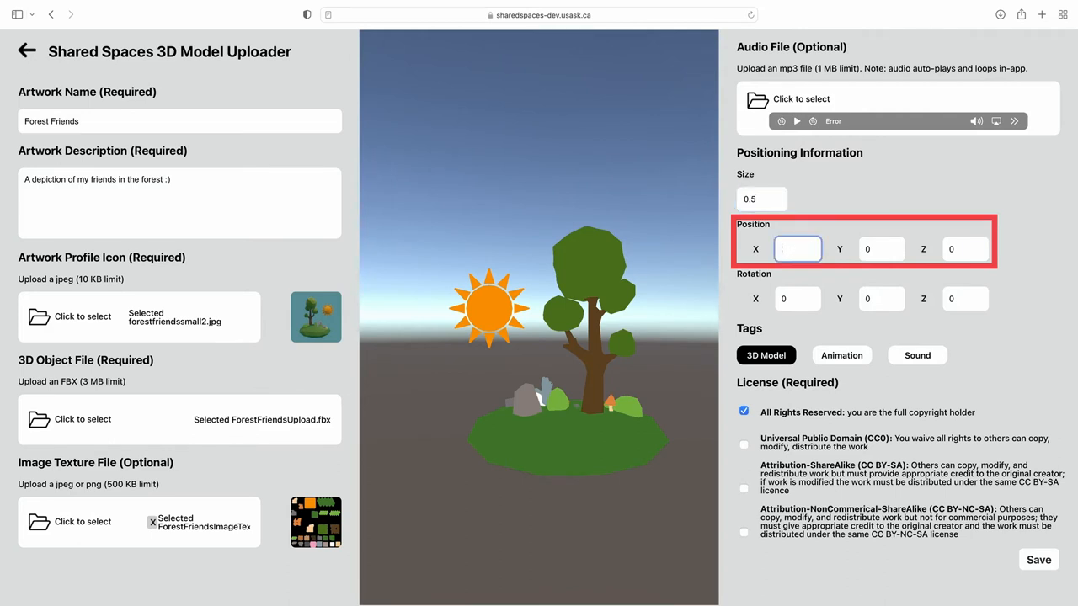
{"action": "type", "text": "-1"}
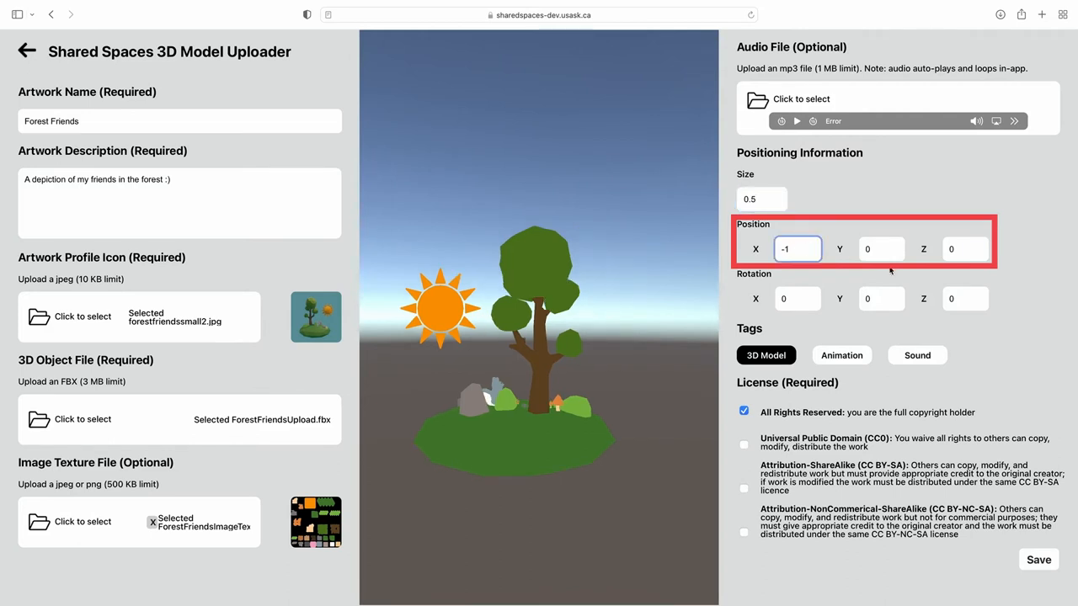
{"action": "left_click", "coordinate": [880, 249]}
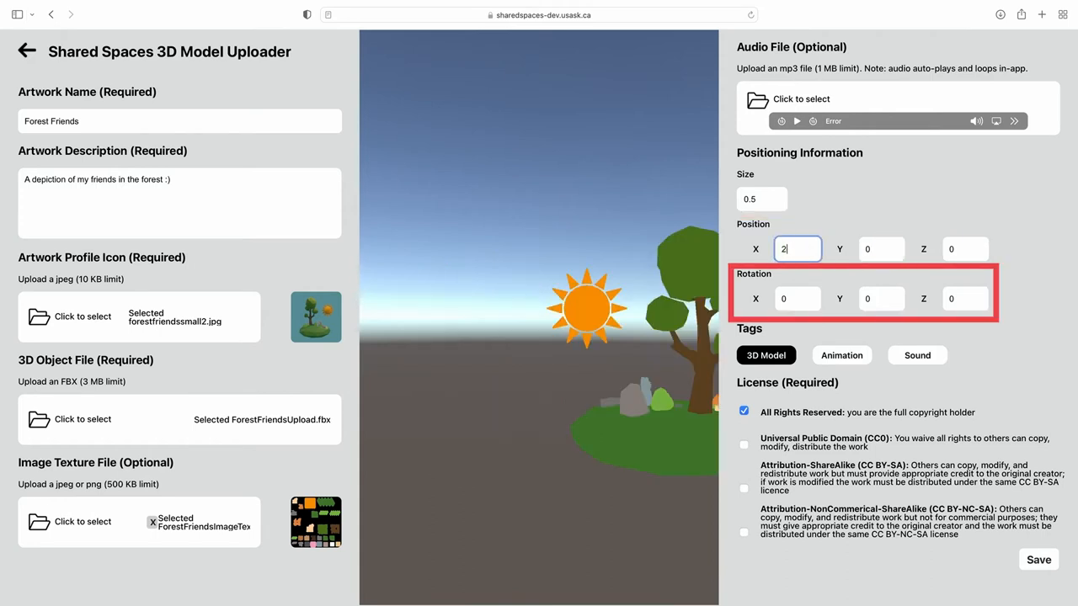
{"action": "left_click", "coordinate": [881, 298]}
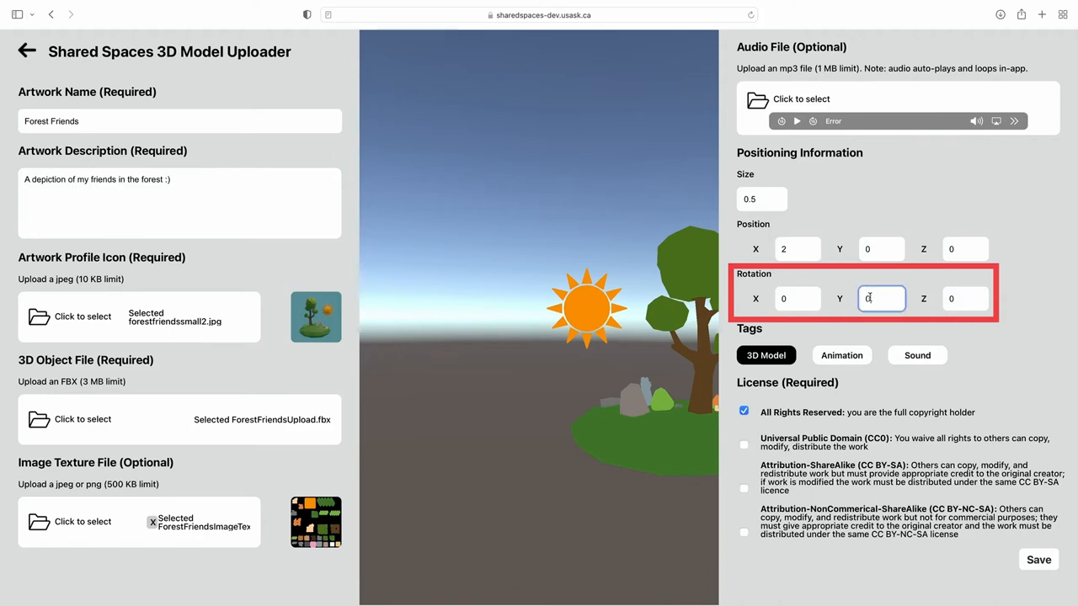
{"action": "type", "text": "180"}
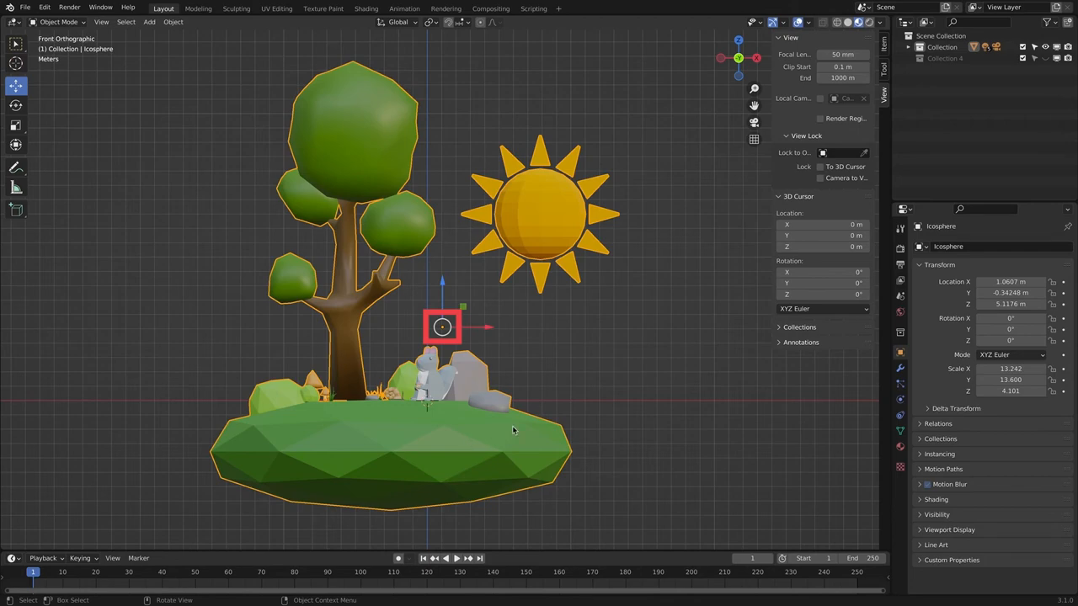
Step: Rotate the whole forest scene around the global Z axis, about 14 degrees
{"action": "key", "text": "r"}
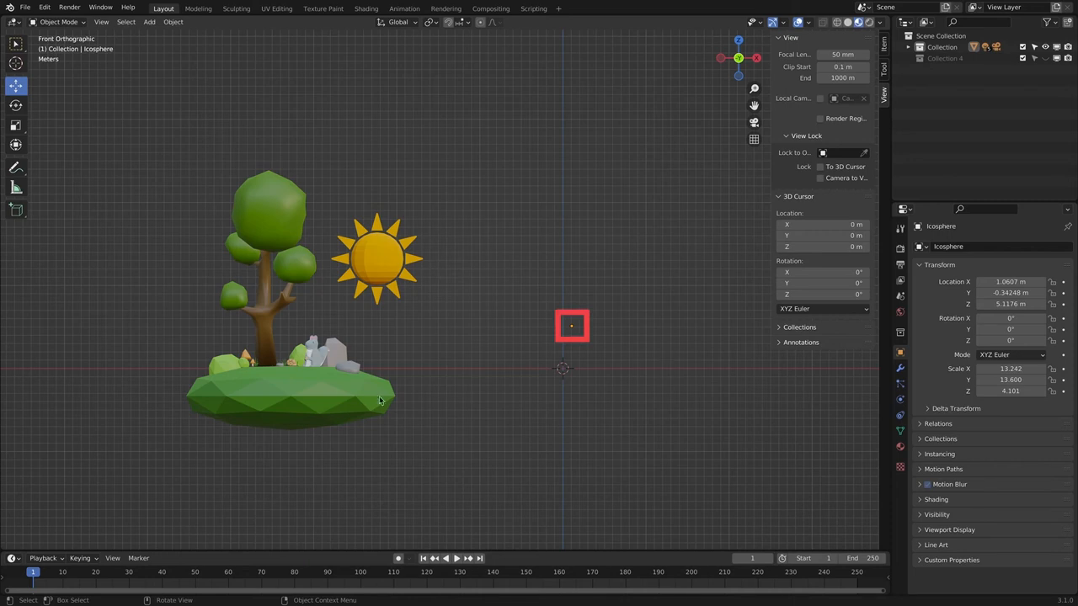
{"action": "mouse_move", "coordinate": [328, 408]}
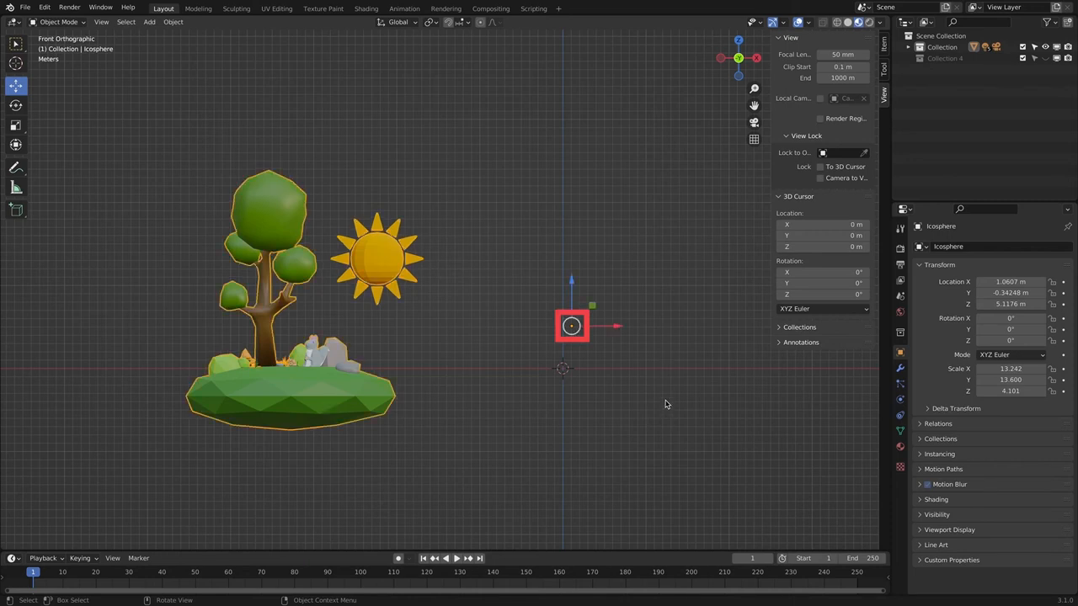
{"action": "key", "text": "r"}
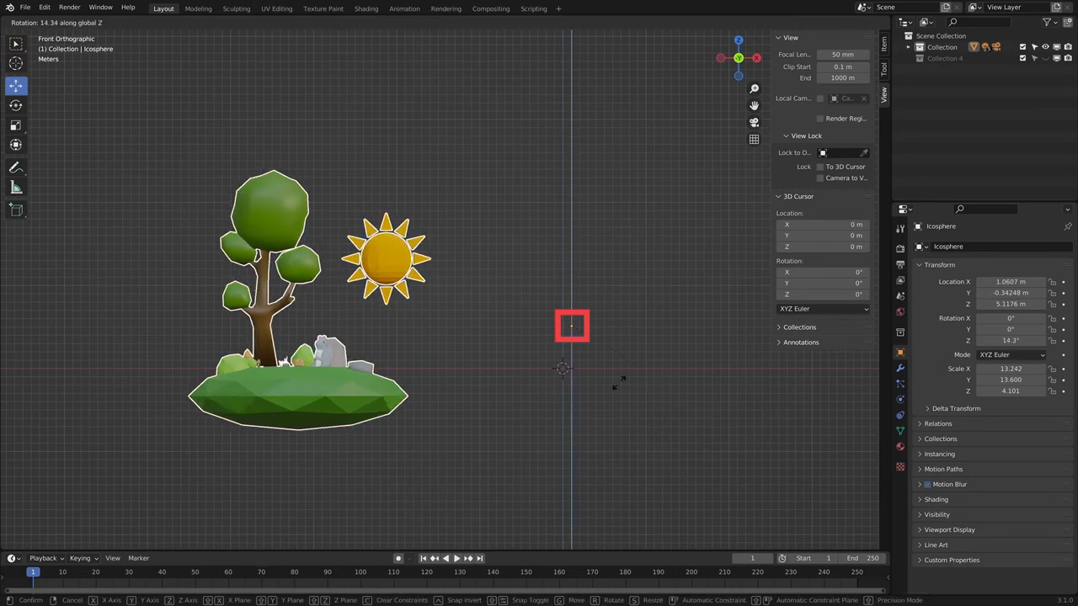
{"action": "mouse_move", "coordinate": [665, 379]}
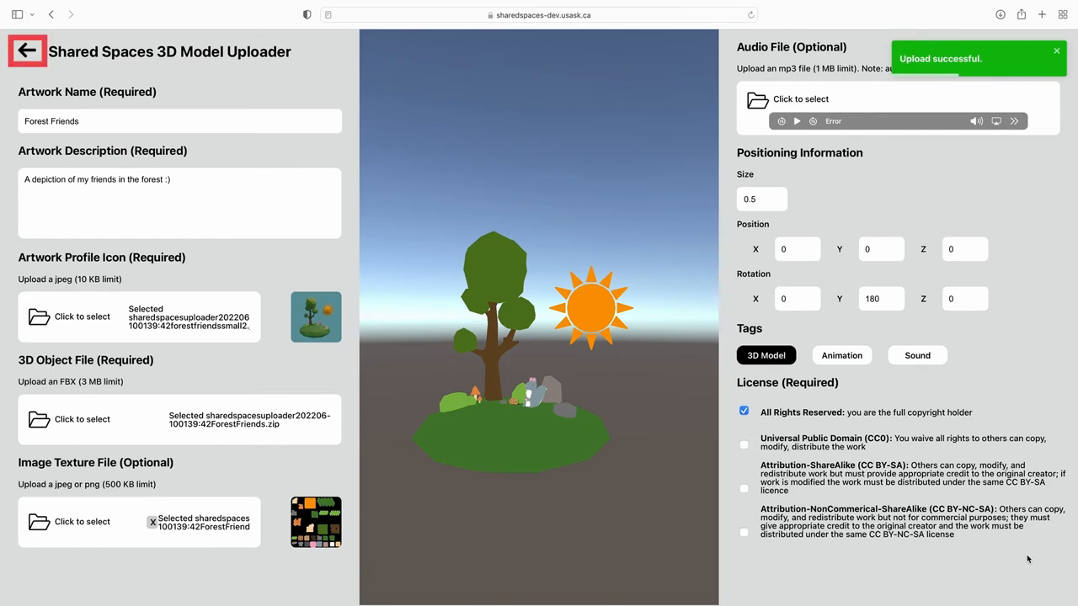
{"action": "mouse_move", "coordinate": [1025, 564]}
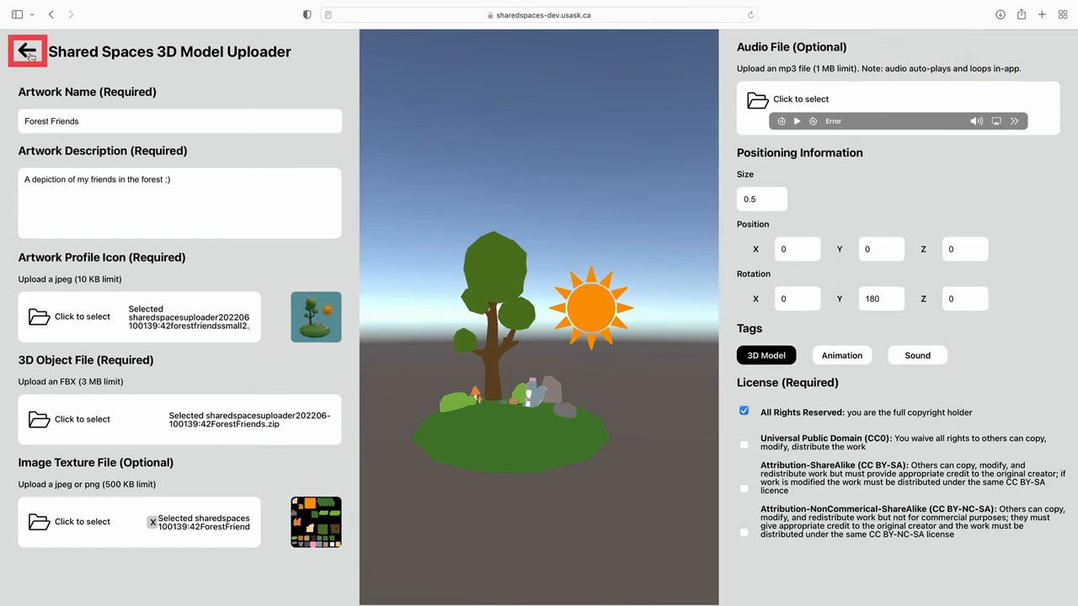
Step: Go back to the Uploads list, where Forest Friends now appears
{"action": "left_click", "coordinate": [27, 51]}
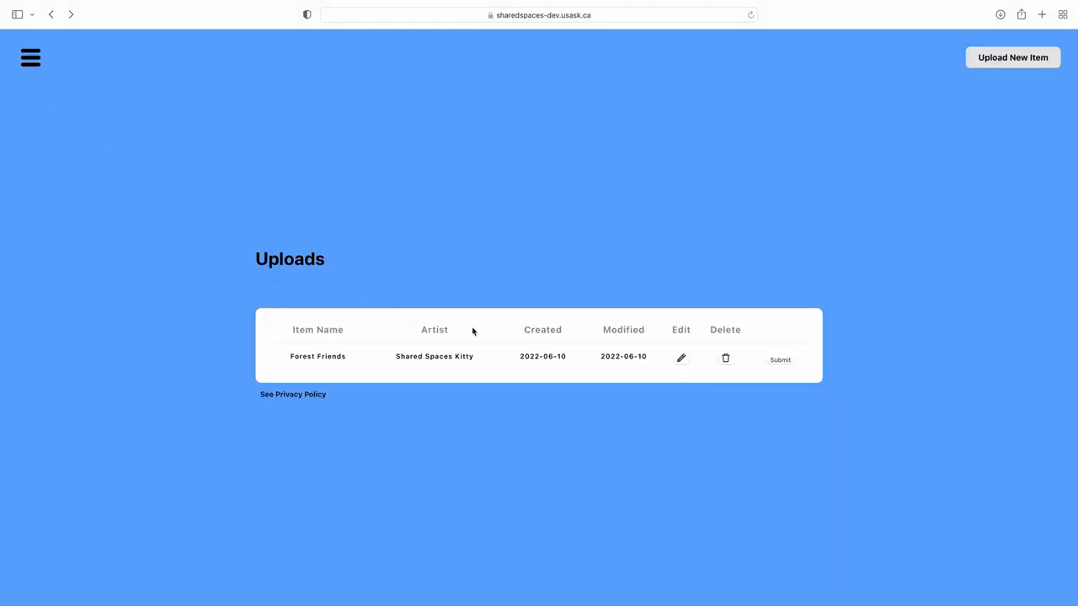
{"action": "mouse_move", "coordinate": [763, 392]}
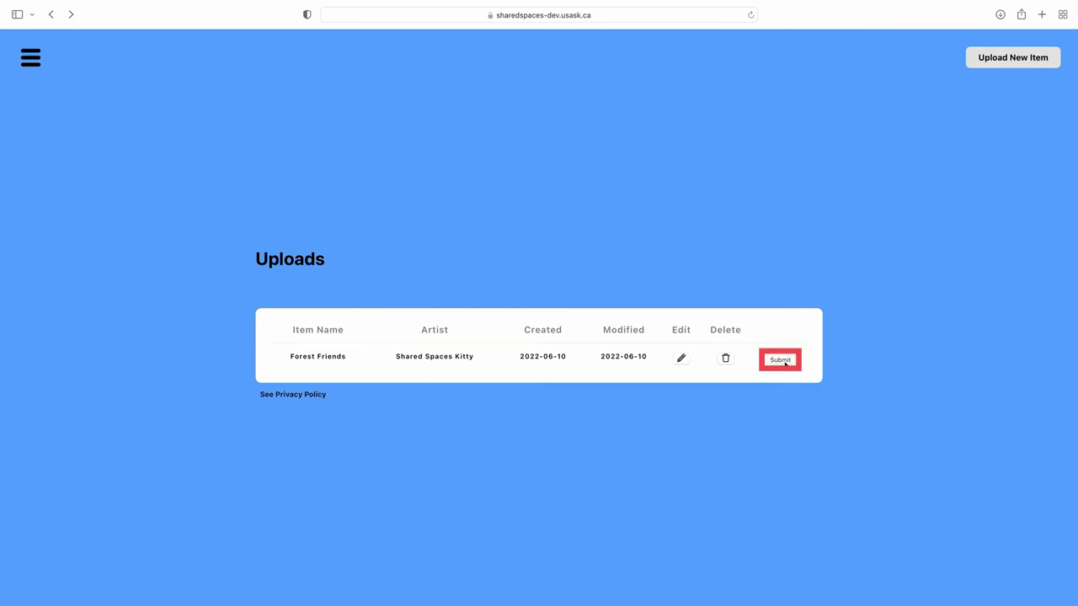
{"action": "mouse_move", "coordinate": [778, 378]}
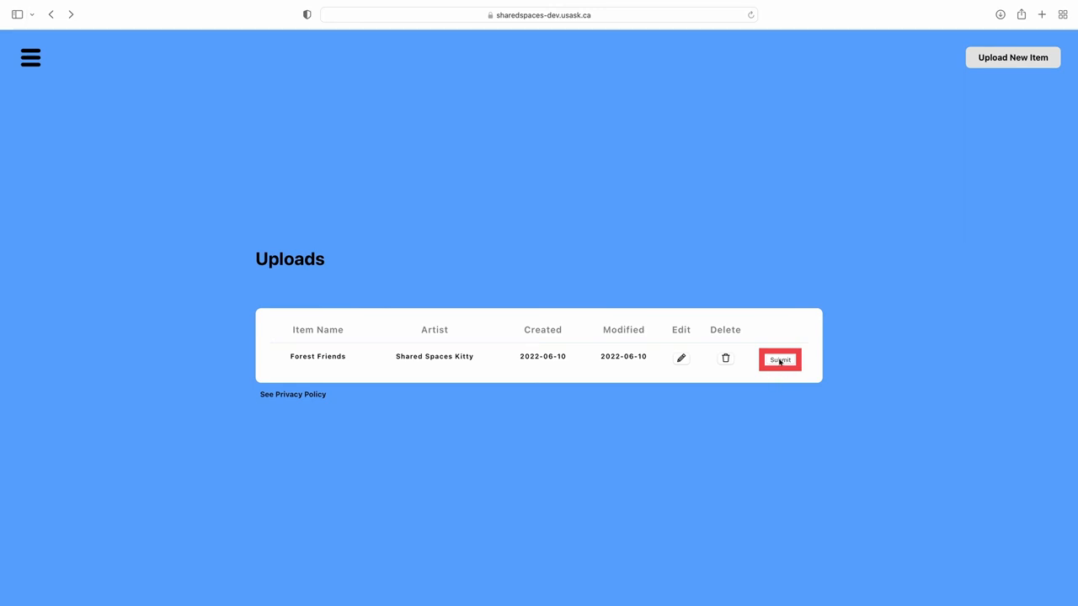
Step: Submit the Forest Friends upload for review from its Uploads table row
{"action": "left_click", "coordinate": [778, 359]}
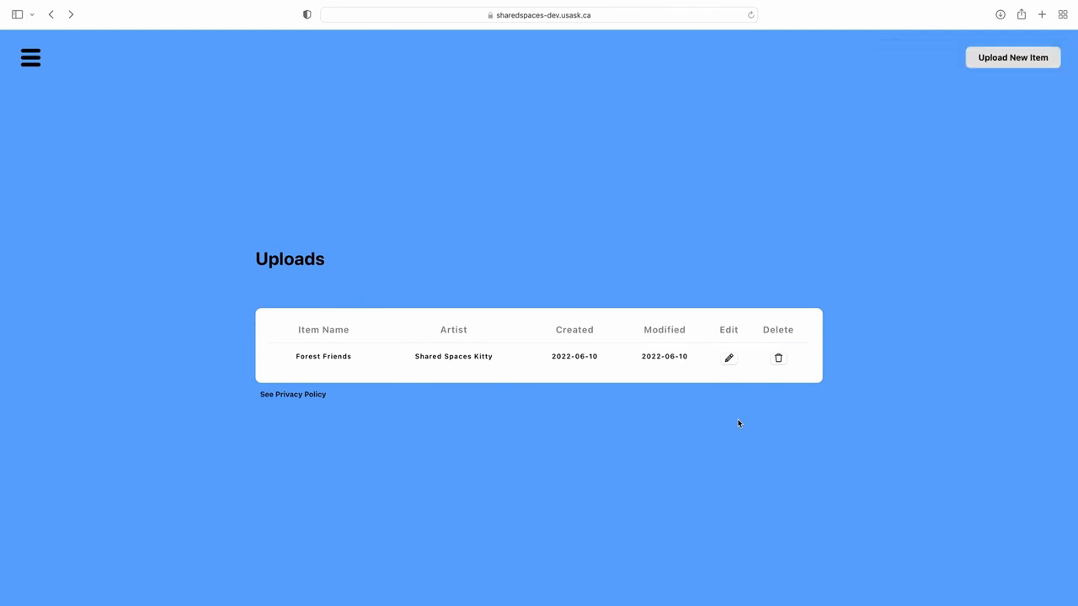
{"action": "mouse_move", "coordinate": [729, 429]}
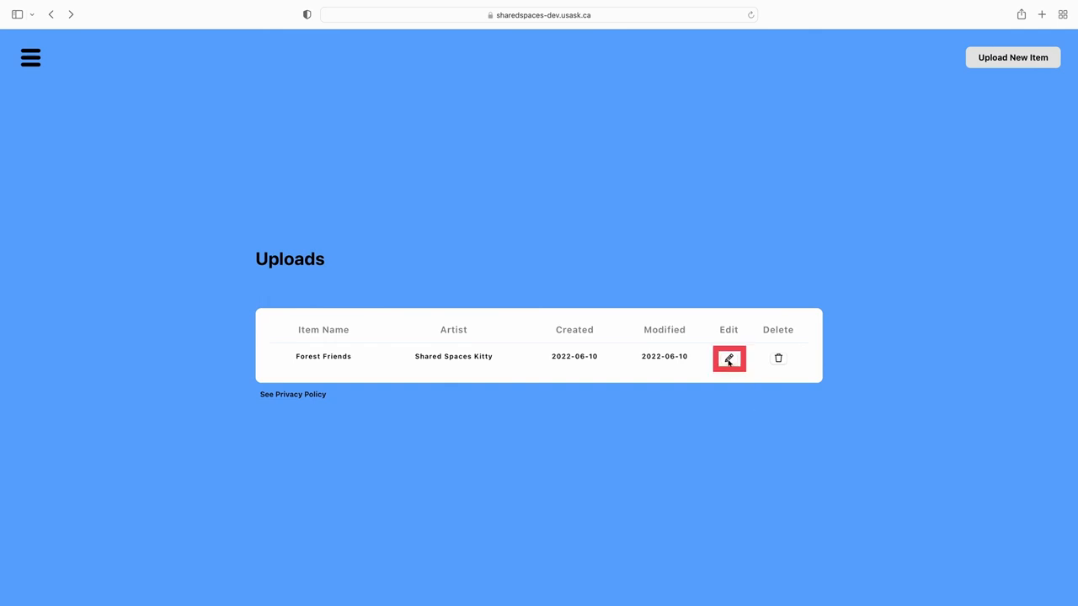
Step: Open the Forest Friends edit form from its Uploads row
{"action": "left_click", "coordinate": [728, 358]}
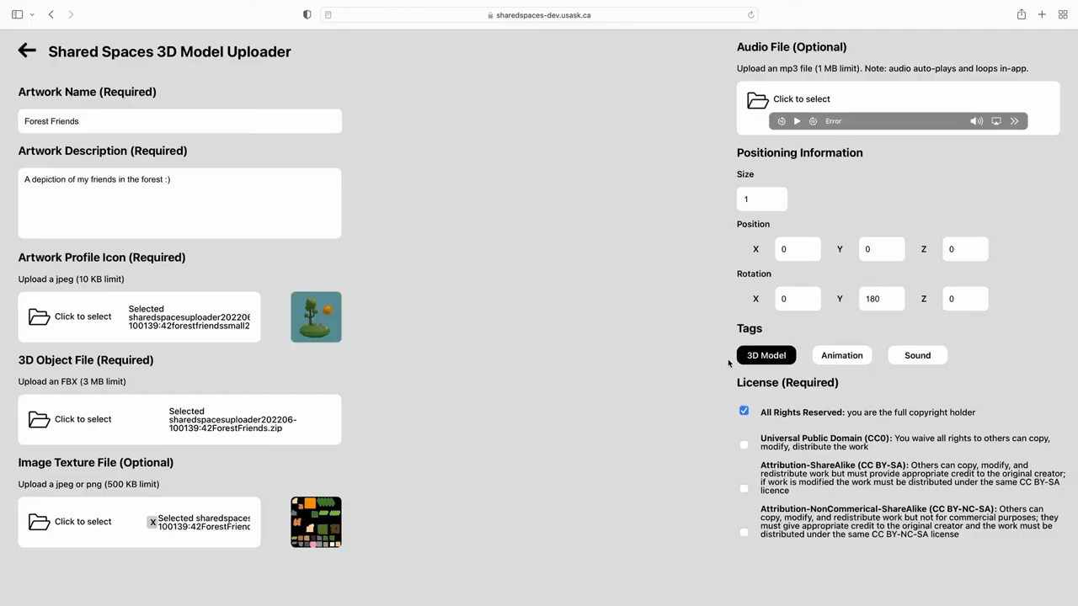